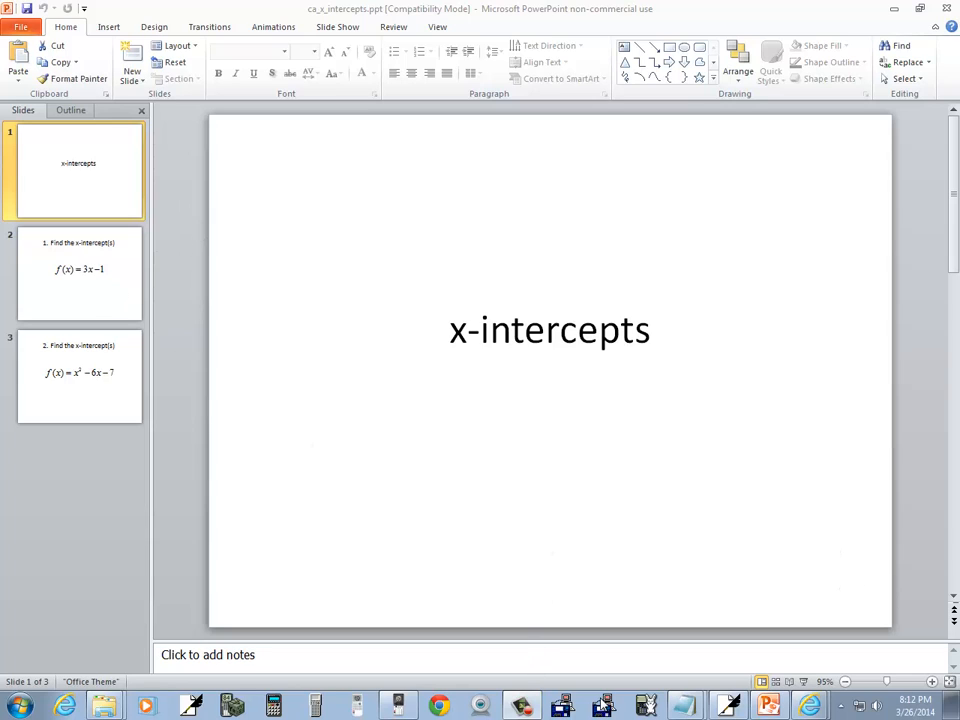
pyautogui.moveTo(92, 264)
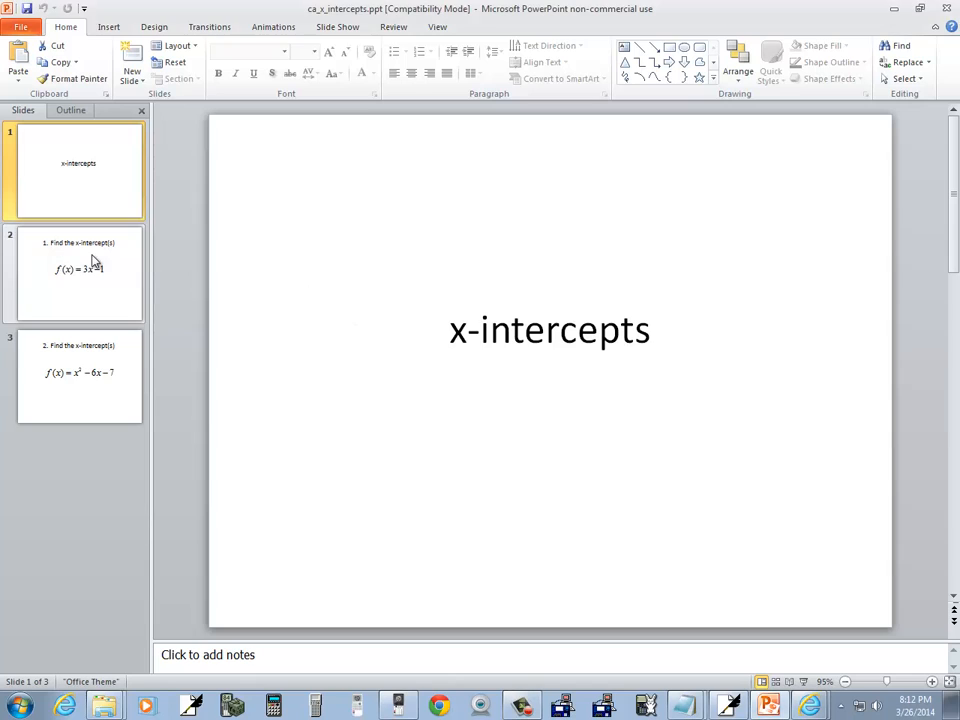
# Switch from the PowerPoint x-intercepts slides to a blank Free Notes page
pyautogui.click(80, 274)
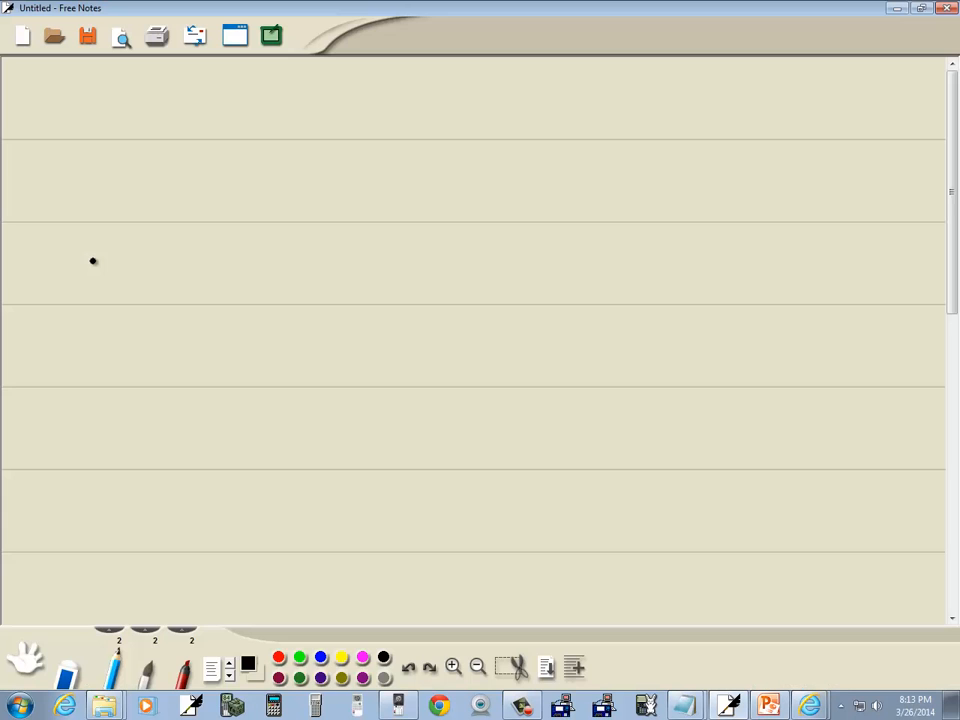
pyautogui.moveTo(112, 140)
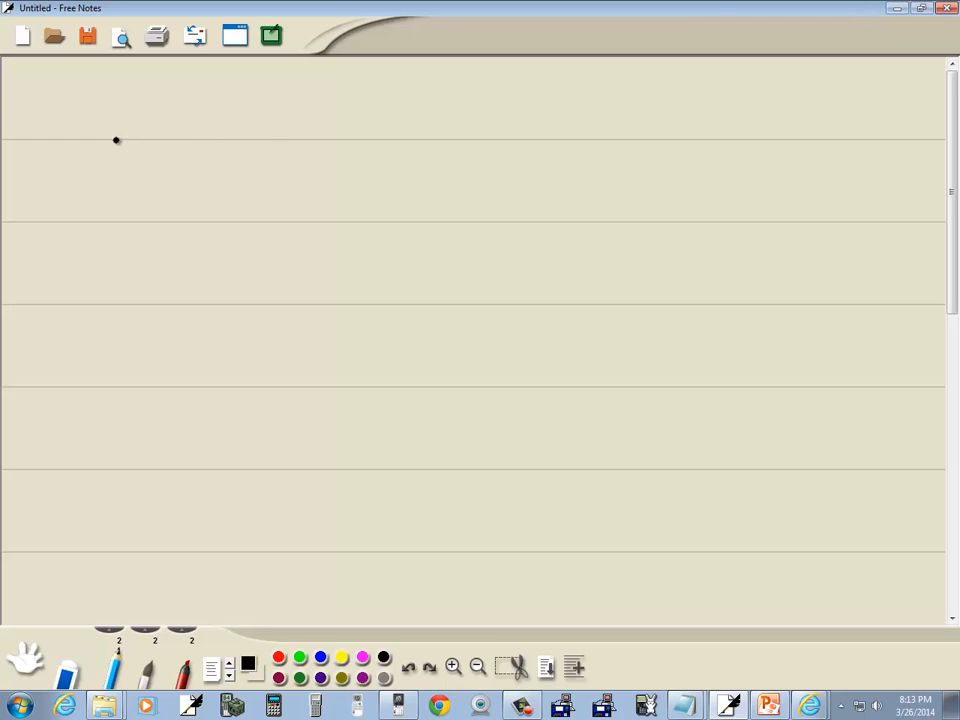
# Handwrite f(x) = 3x − 1 and 0 = 3x − 1, launching HP Prime from the taskbar
pyautogui.moveTo(110, 130); pyautogui.dragTo(184, 136)
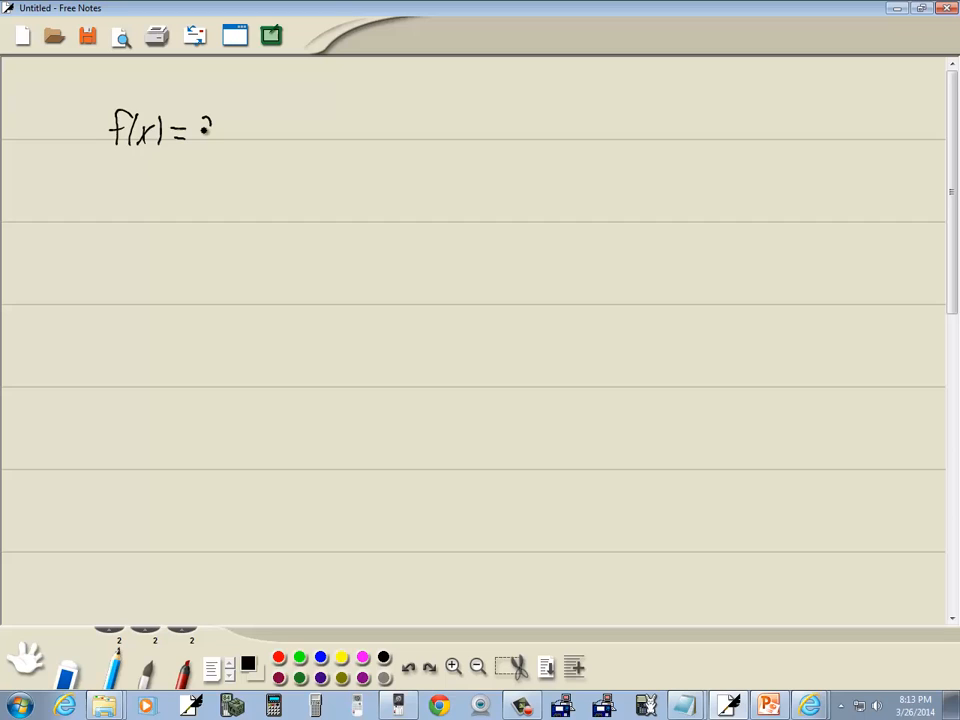
pyautogui.moveTo(200, 130); pyautogui.dragTo(270, 136)
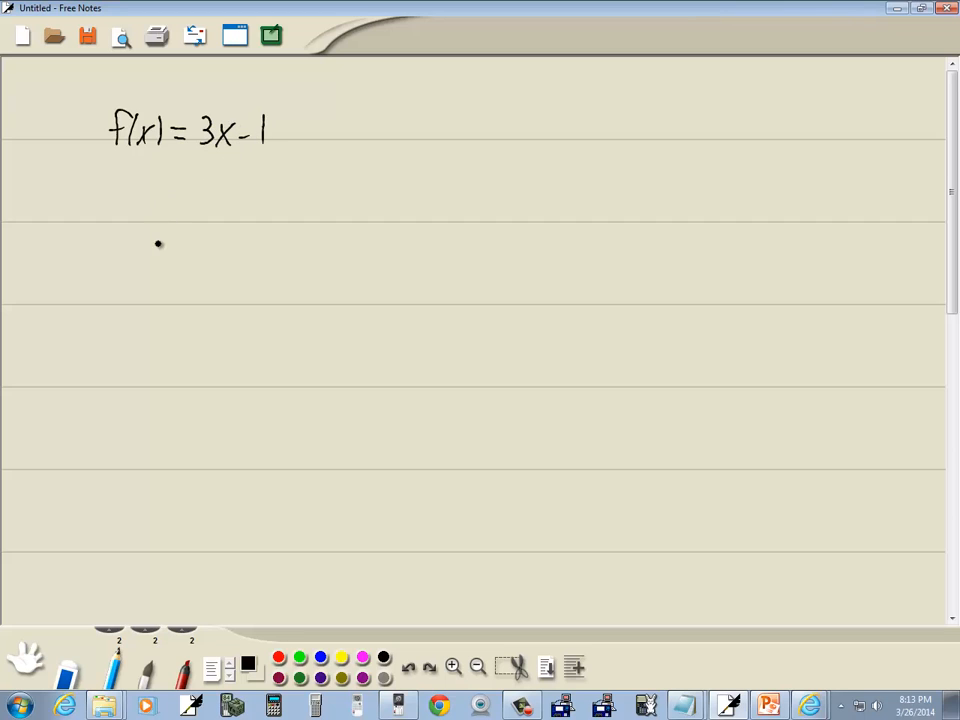
pyautogui.click(768, 702)
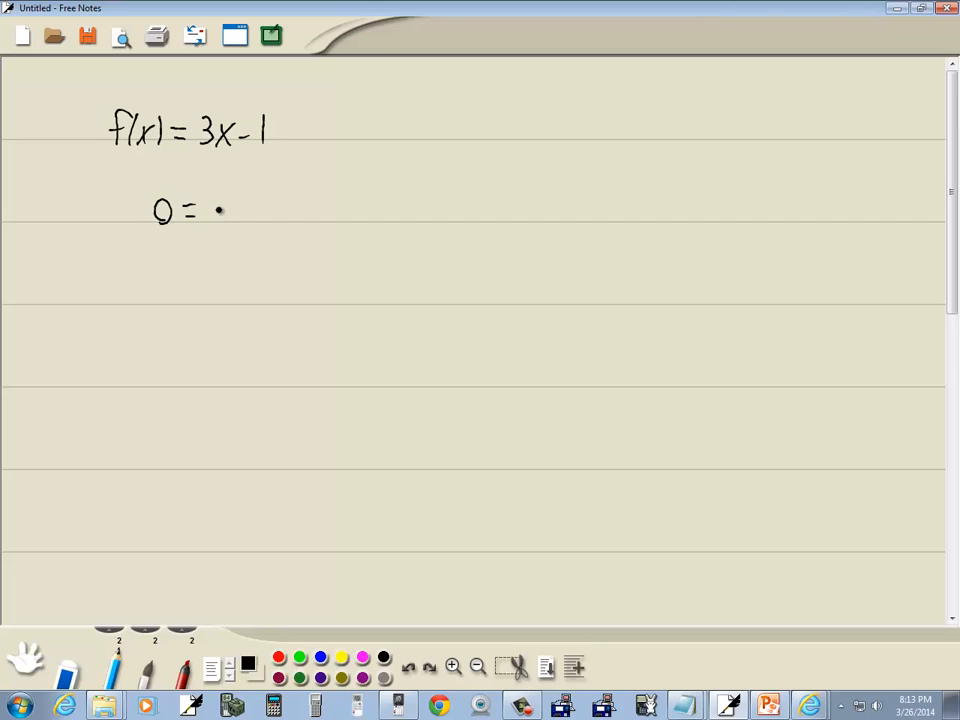
pyautogui.moveTo(210, 210); pyautogui.dragTo(250, 210)
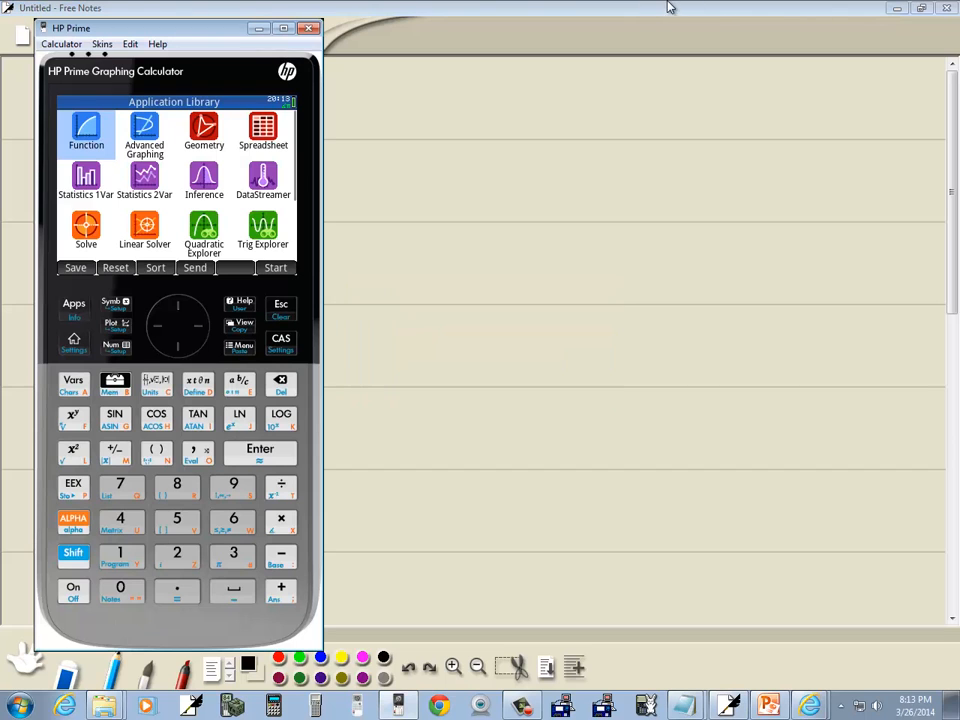
# Move the calculator clear of the notes, store F1(X) = 3X − 1 and graph it
pyautogui.moveTo(176, 28); pyautogui.dragTo(680, 48)
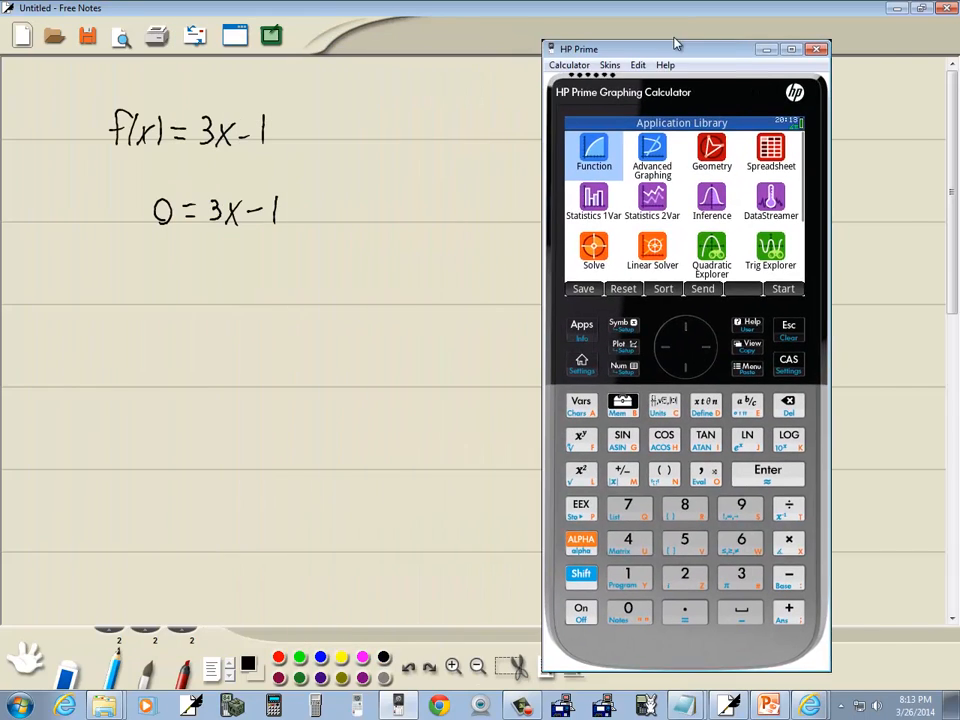
pyautogui.moveTo(678, 48); pyautogui.dragTo(756, 42)
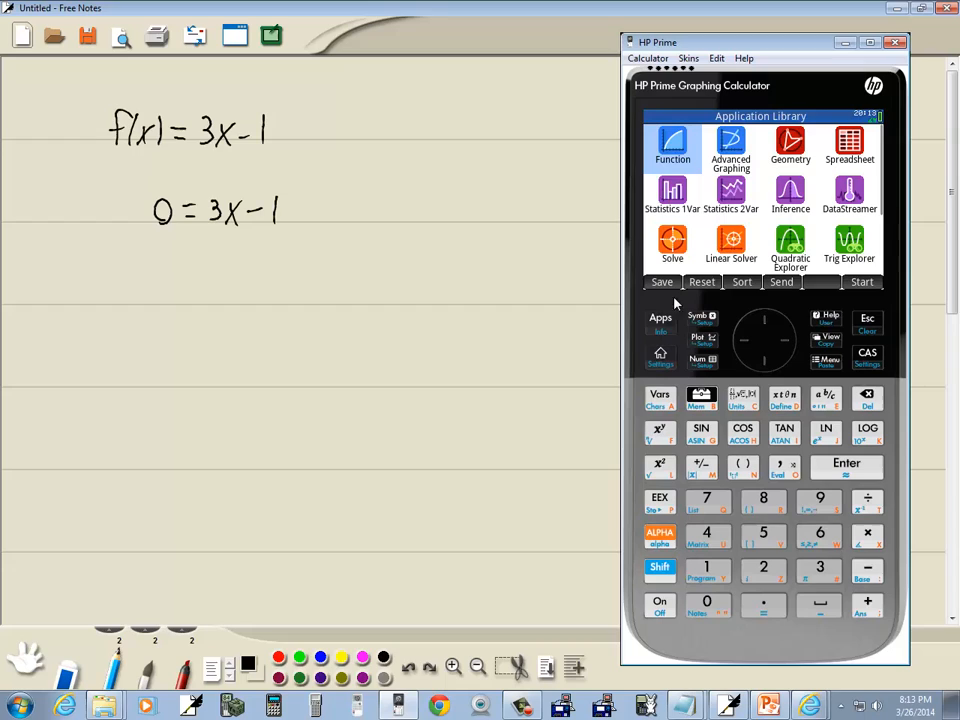
pyautogui.moveTo(732, 144)
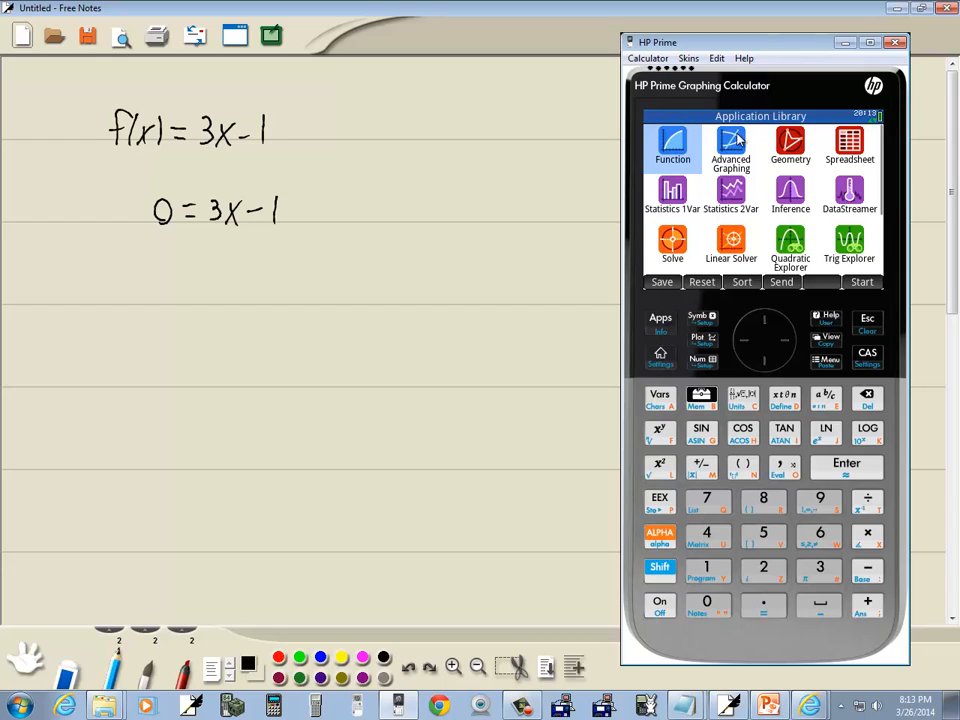
pyautogui.moveTo(828, 428)
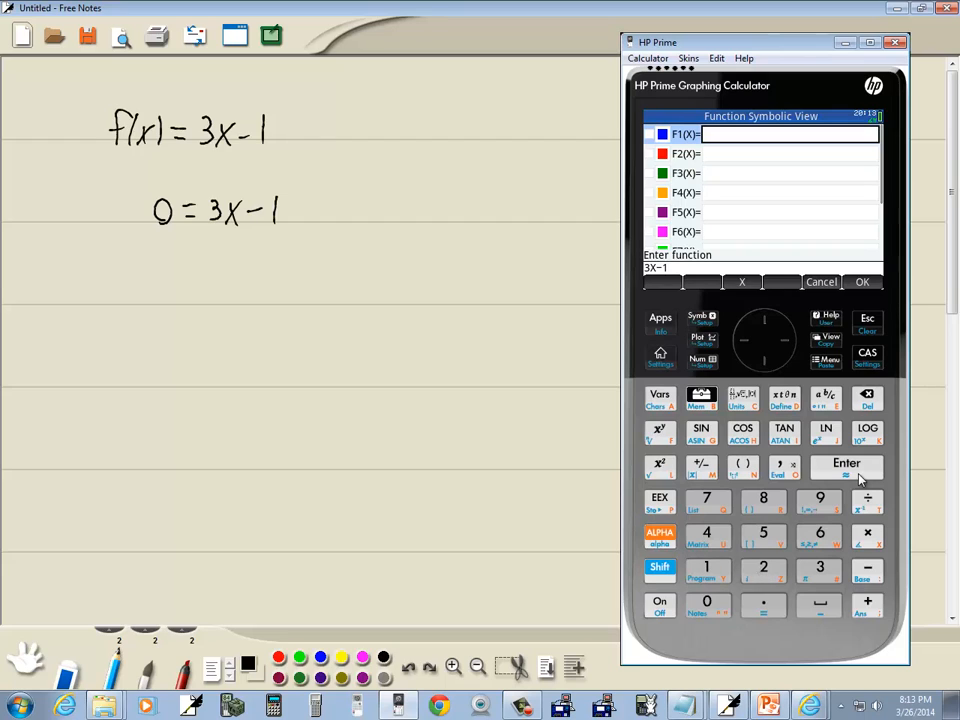
pyautogui.click(846, 466)
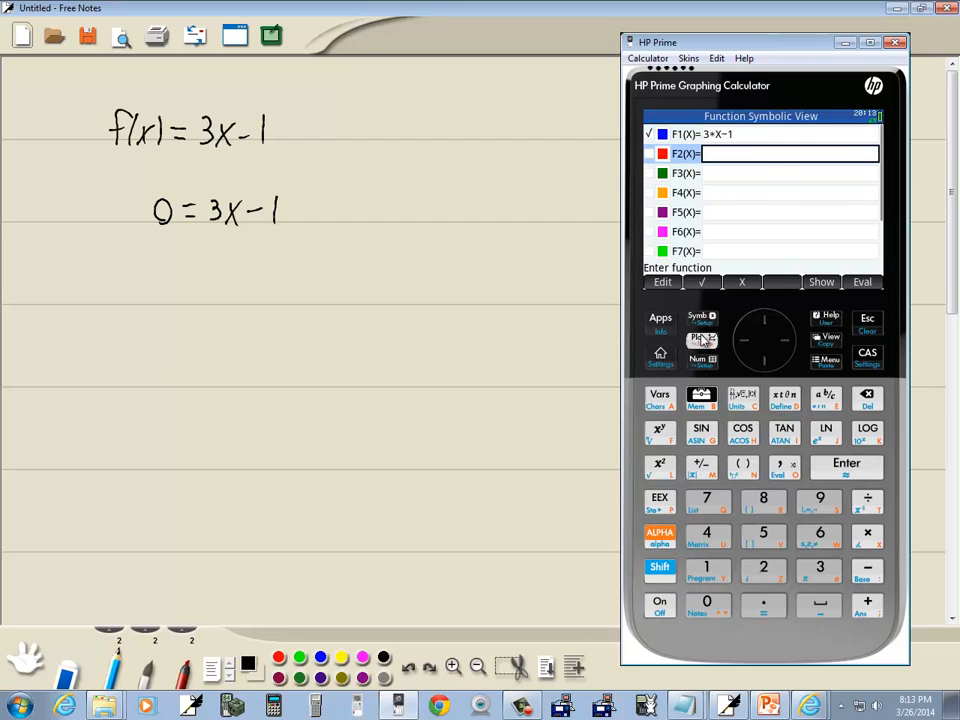
pyautogui.click(700, 340)
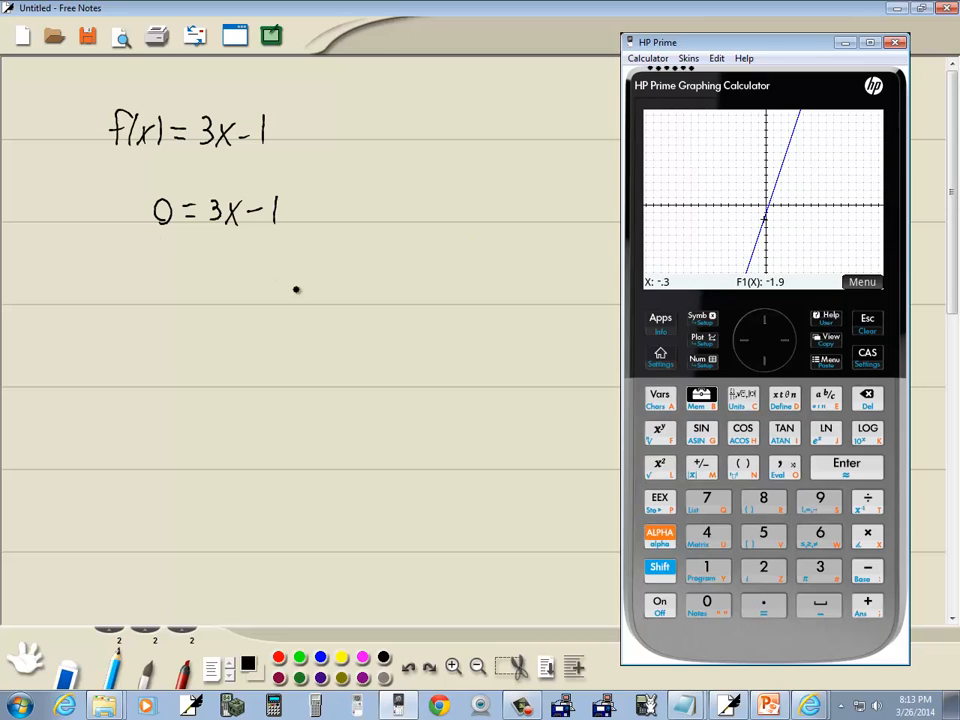
pyautogui.moveTo(336, 328)
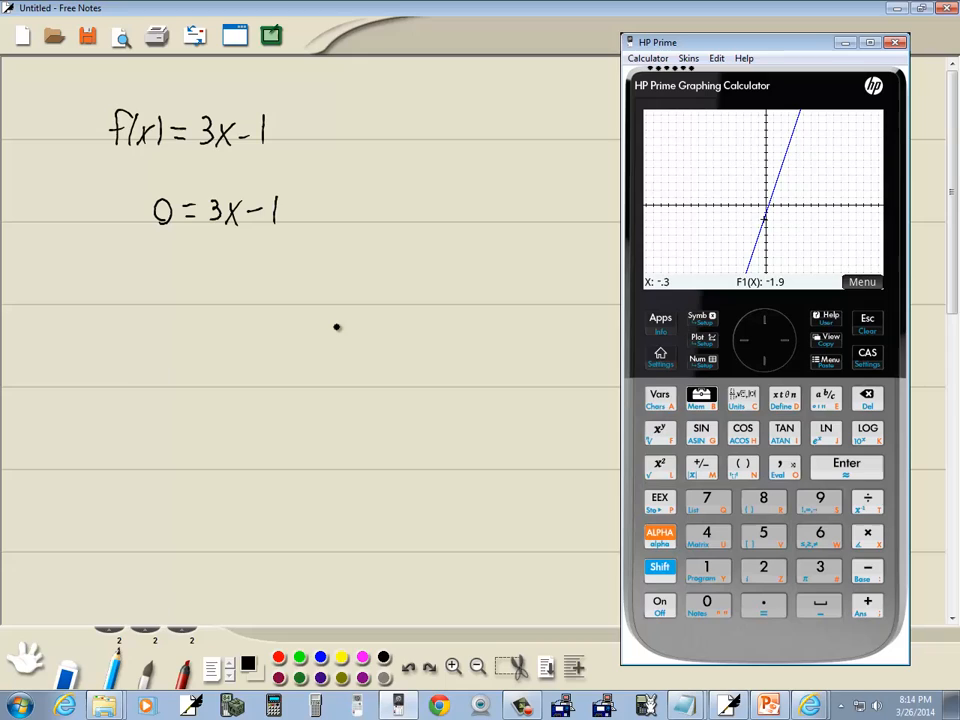
pyautogui.moveTo(888, 280)
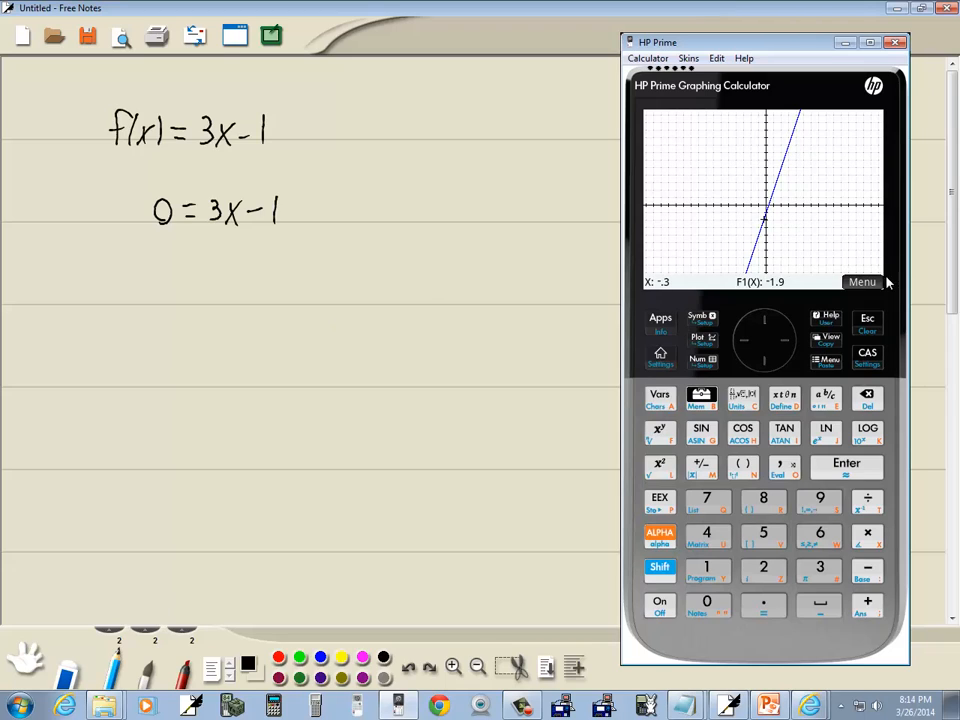
# Bring up the graph's Fcn analysis list to read Root: .333333333334
pyautogui.click(860, 280)
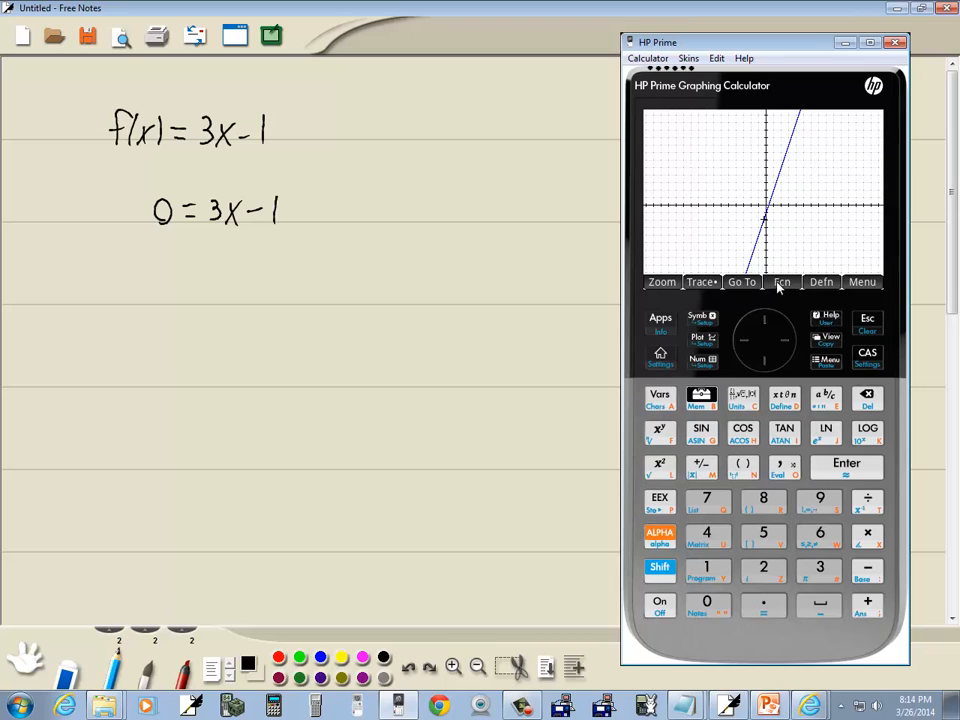
pyautogui.click(784, 280)
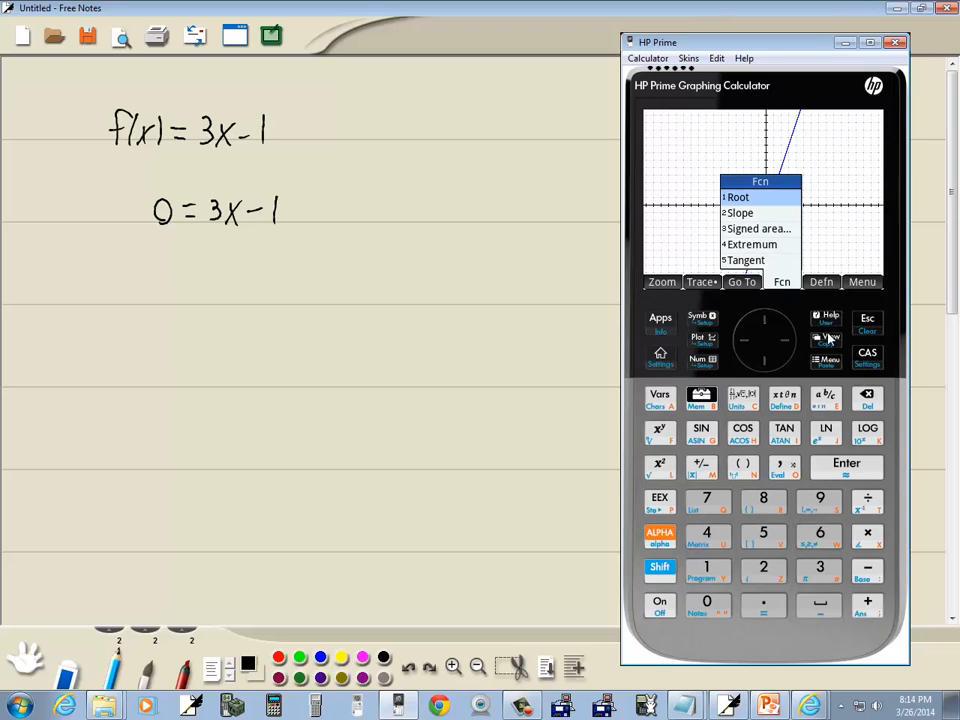
pyautogui.moveTo(768, 364)
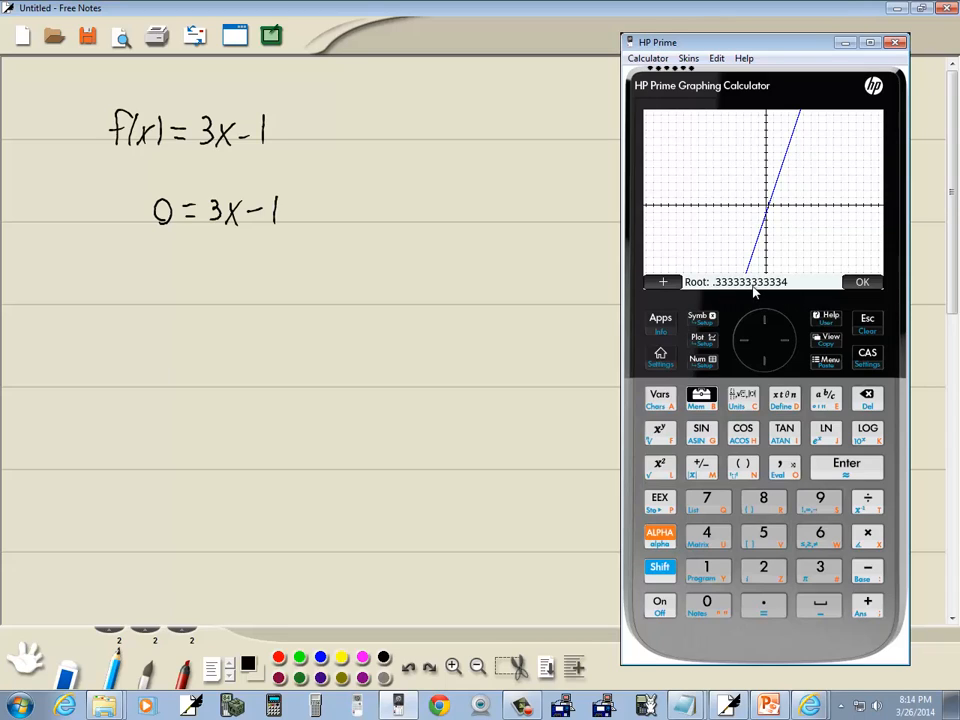
pyautogui.moveTo(772, 284)
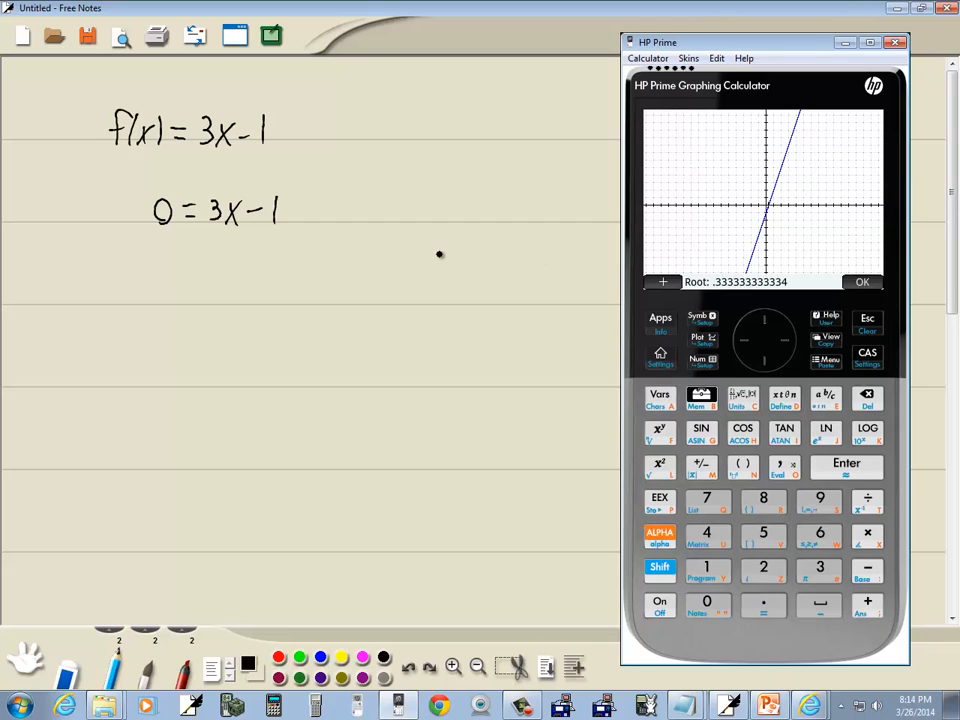
pyautogui.moveTo(442, 264)
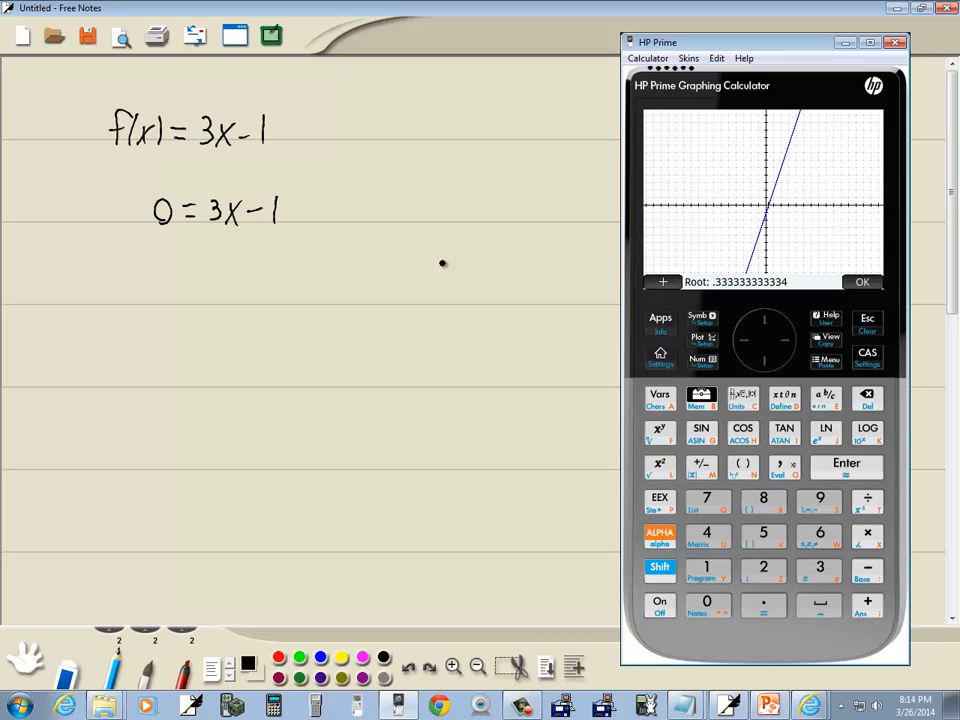
pyautogui.moveTo(184, 264)
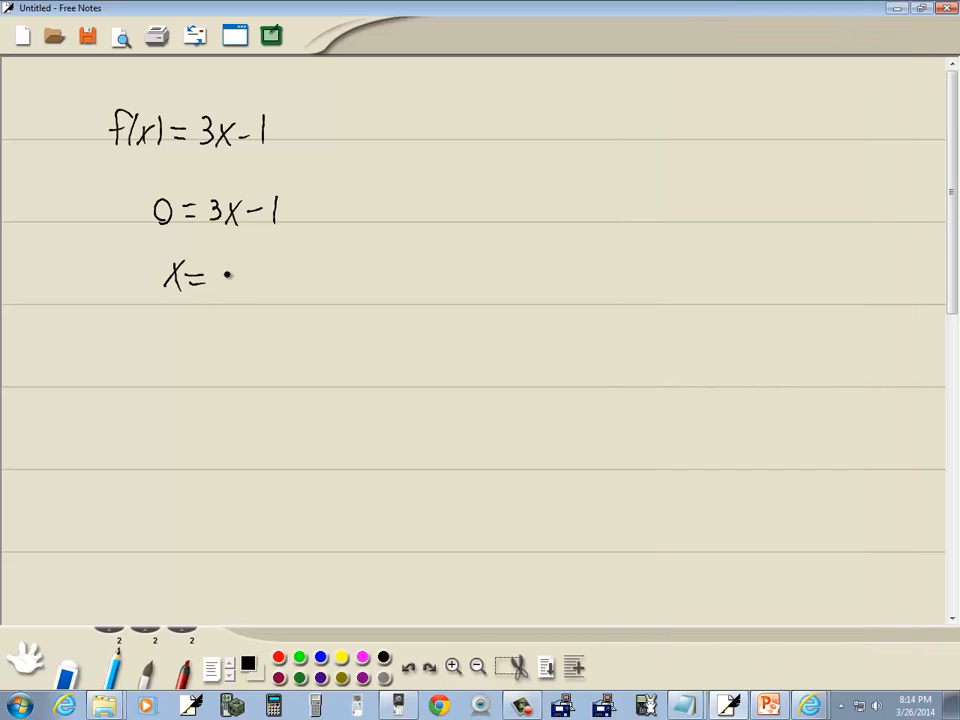
# Write x = .333333 under 0 = 3x − 1 and bring the calculator back into view
pyautogui.moveTo(230, 278); pyautogui.dragTo(250, 278)
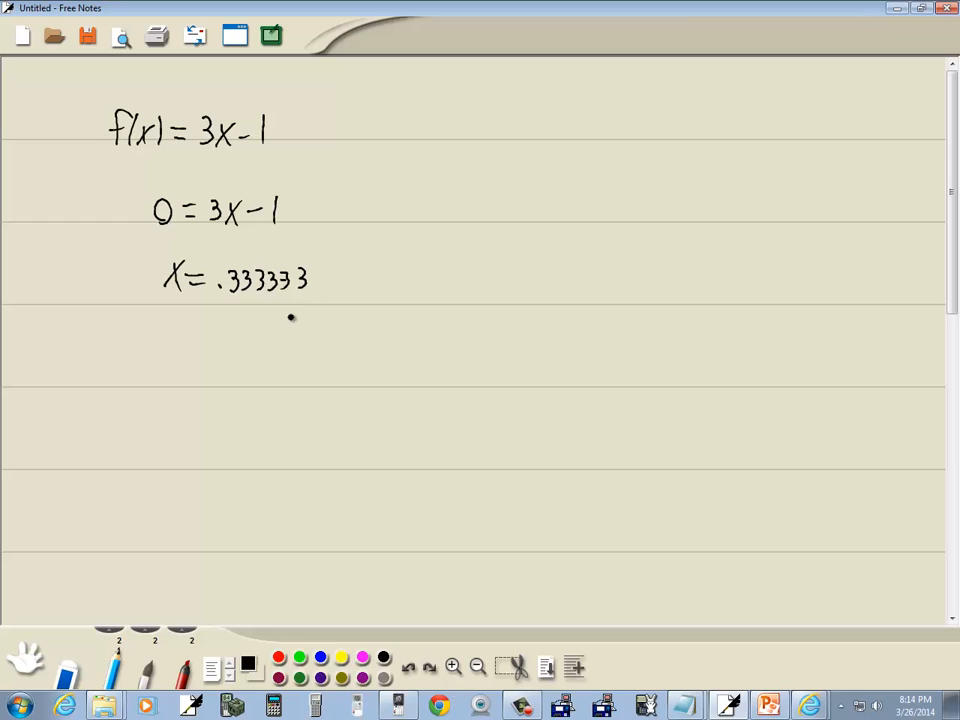
pyautogui.click(404, 704)
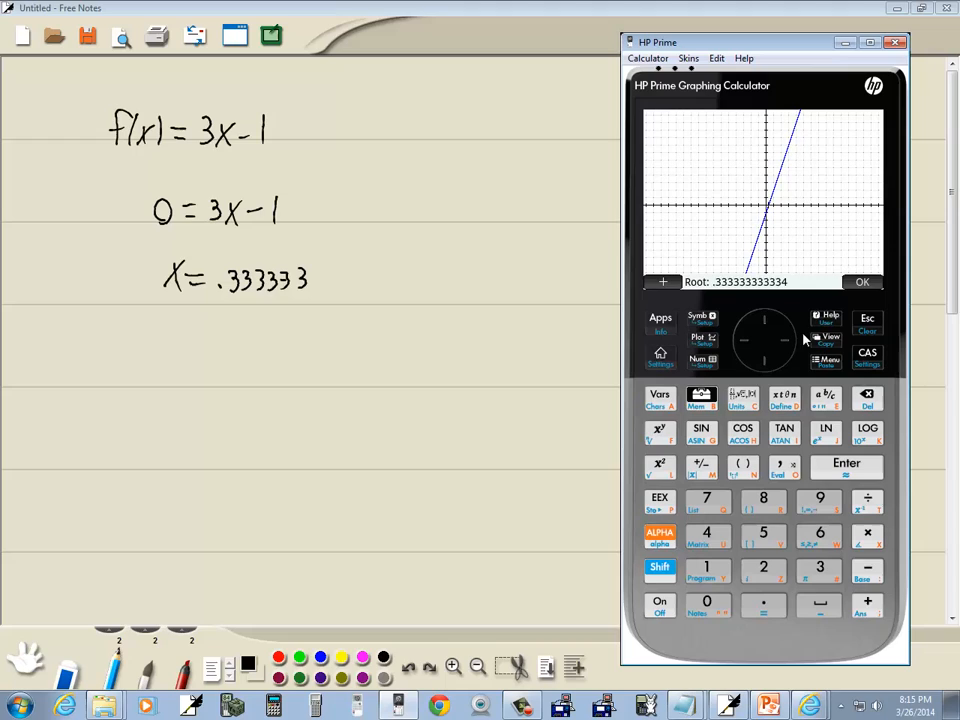
# Insert the ROOT command from Toolbox > App > Function onto the home entry line
pyautogui.click(864, 280)
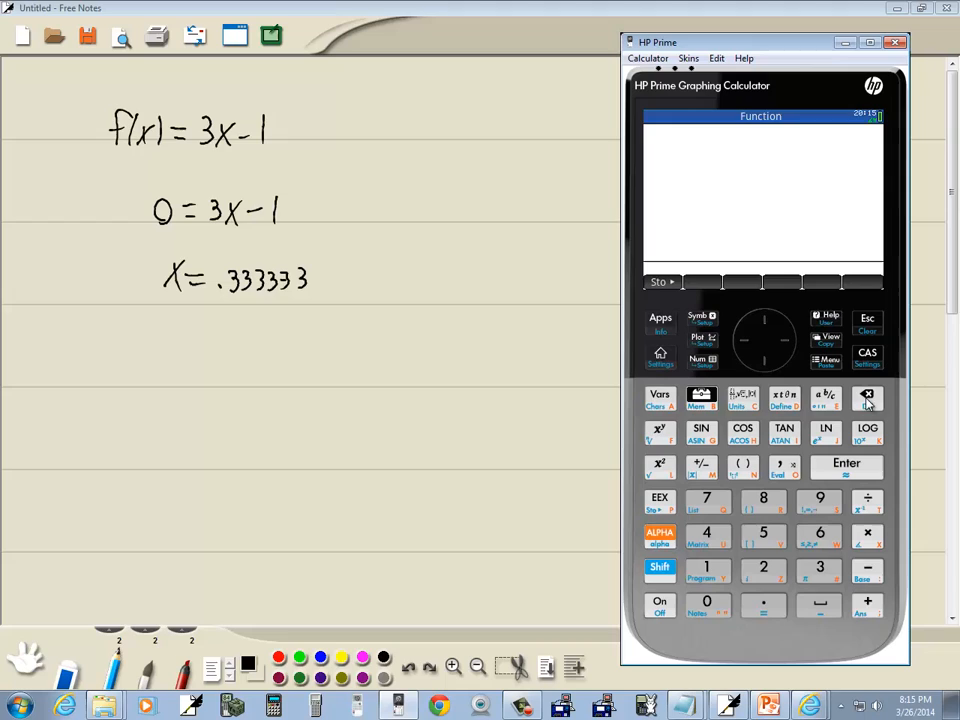
pyautogui.moveTo(676, 336)
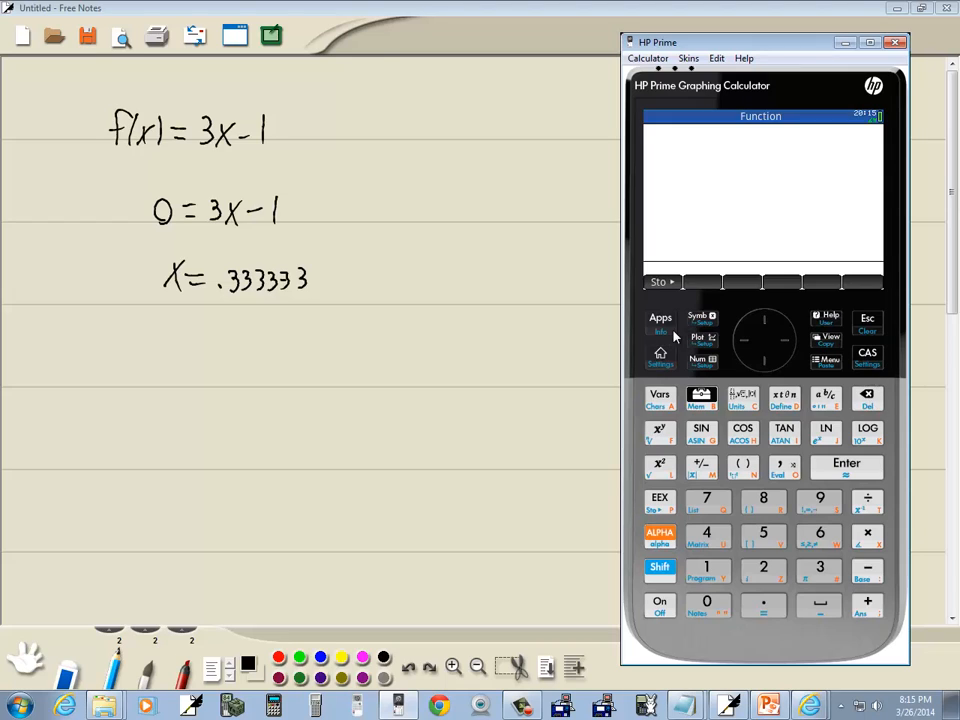
pyautogui.moveTo(700, 396)
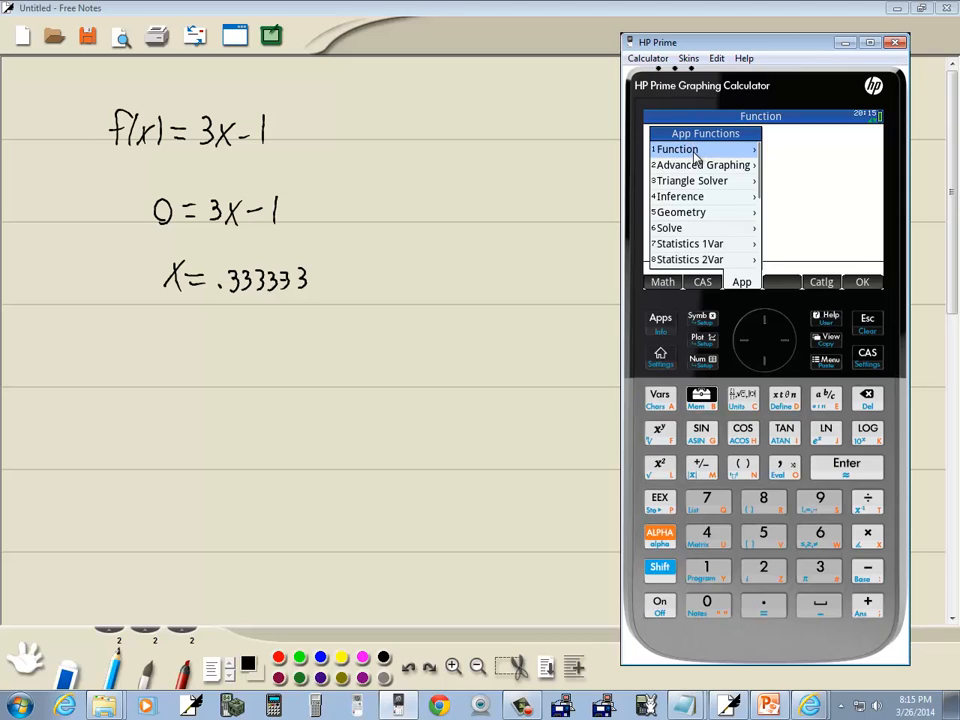
pyautogui.click(662, 280)
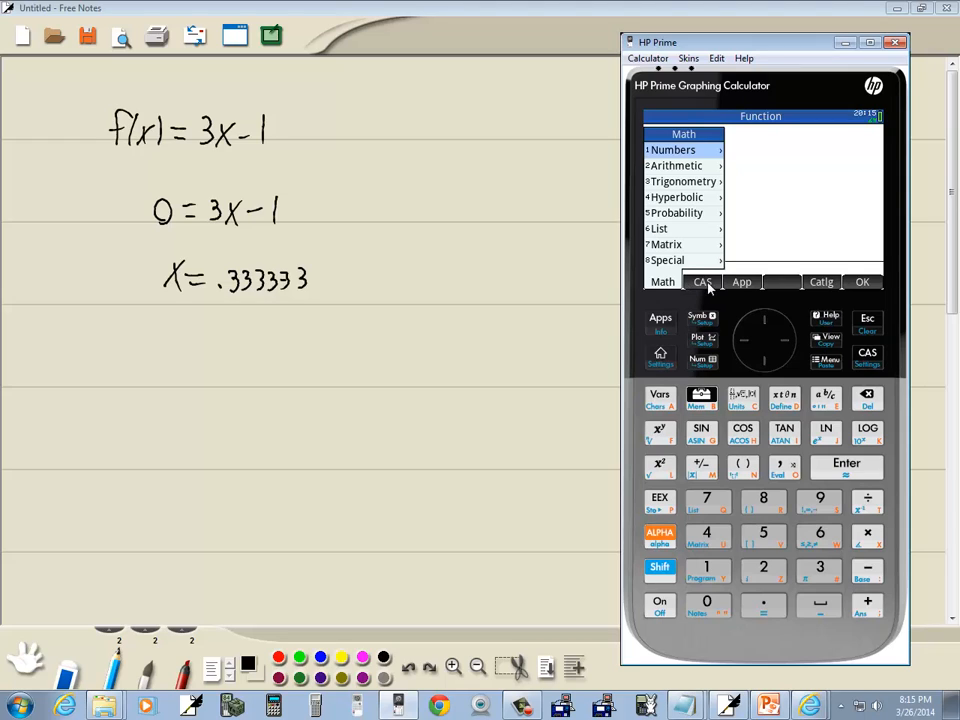
pyautogui.click(740, 280)
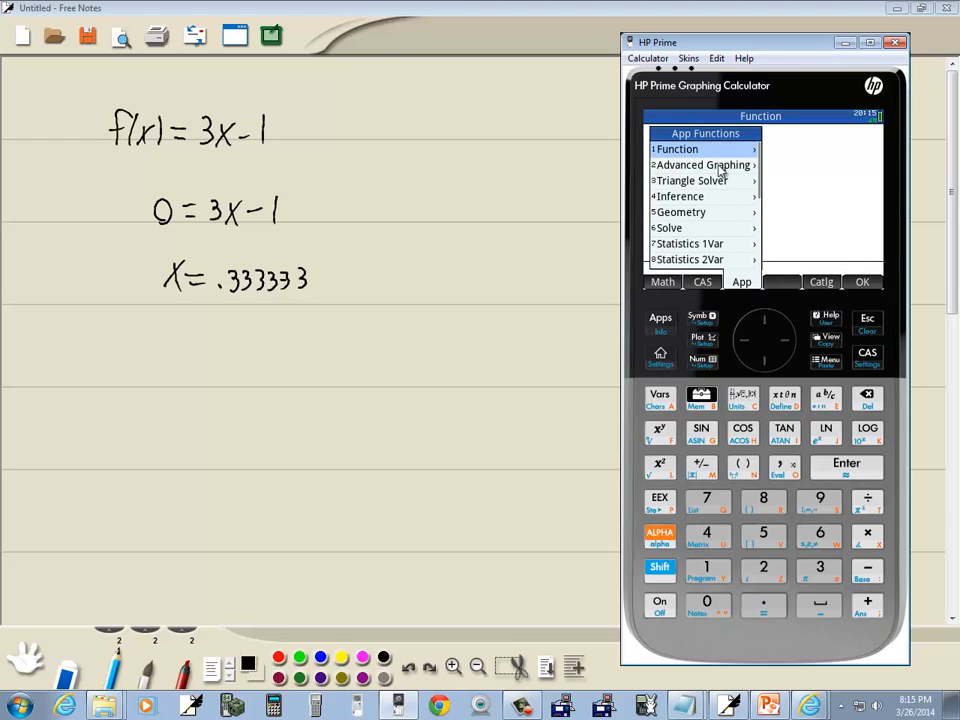
pyautogui.click(704, 164)
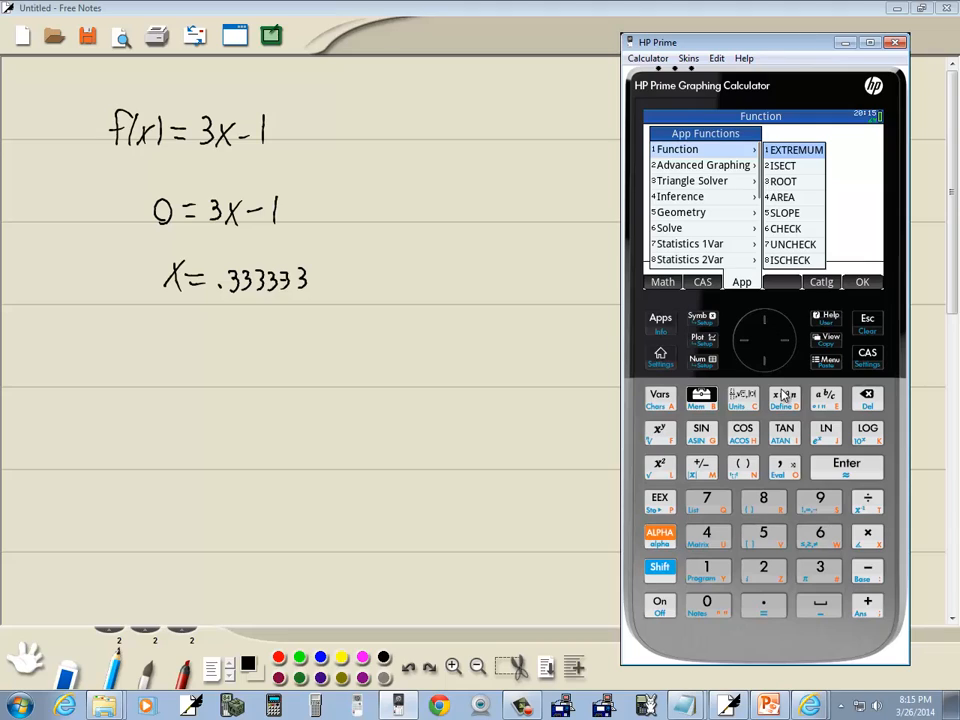
pyautogui.click(784, 180)
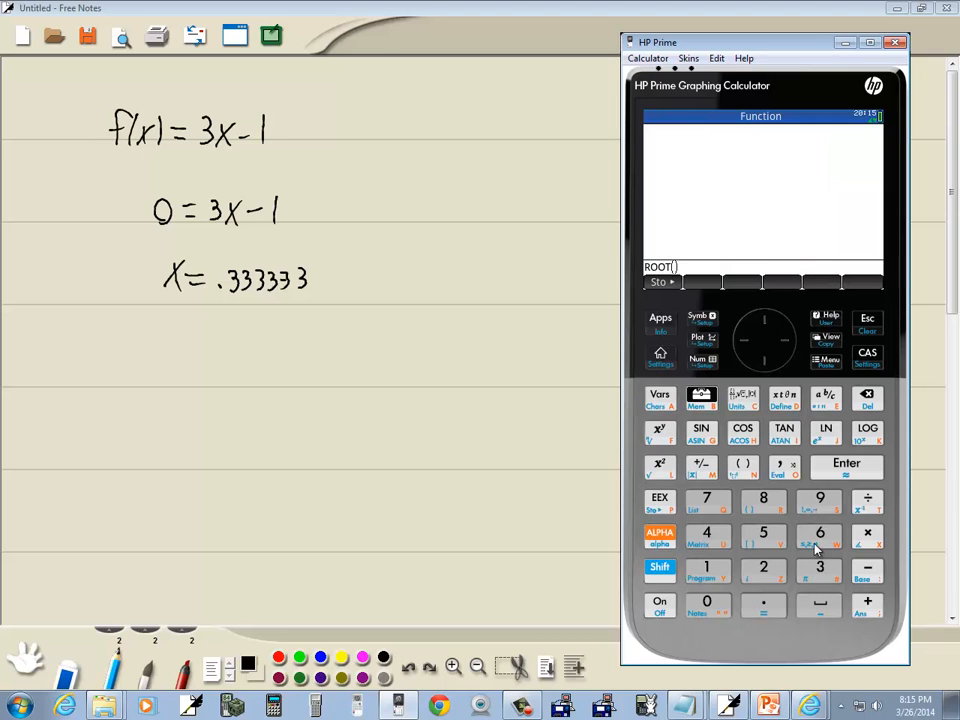
pyautogui.moveTo(792, 510)
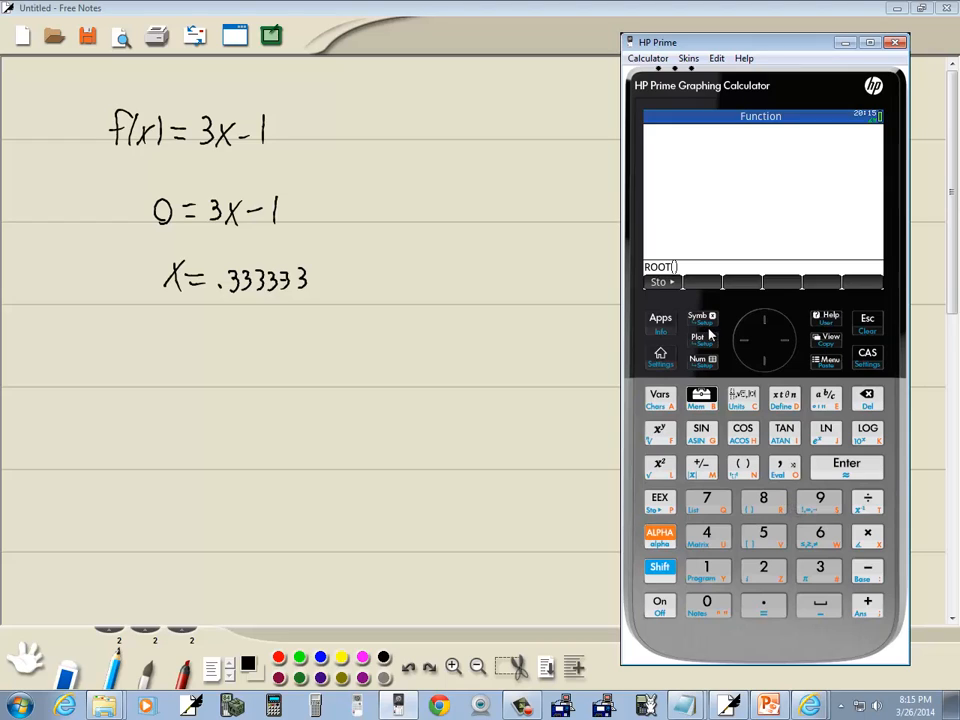
# Insert F1 from the Function app variables, add guess 0 and evaluate ROOT(F1,0) ≈ 0.3333333
pyautogui.click(700, 316)
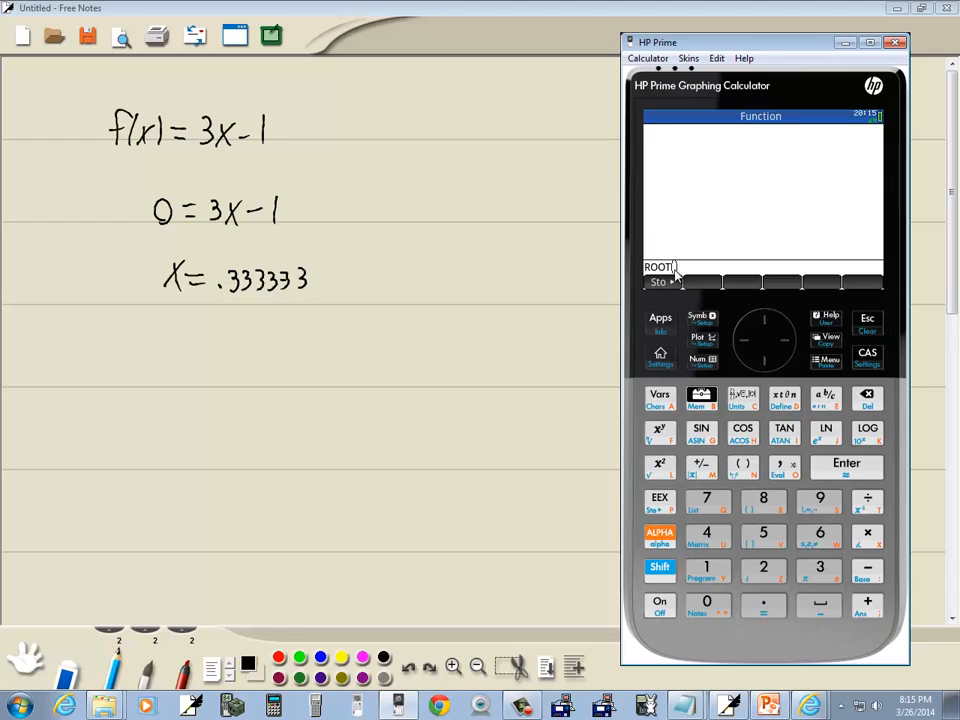
pyautogui.click(660, 396)
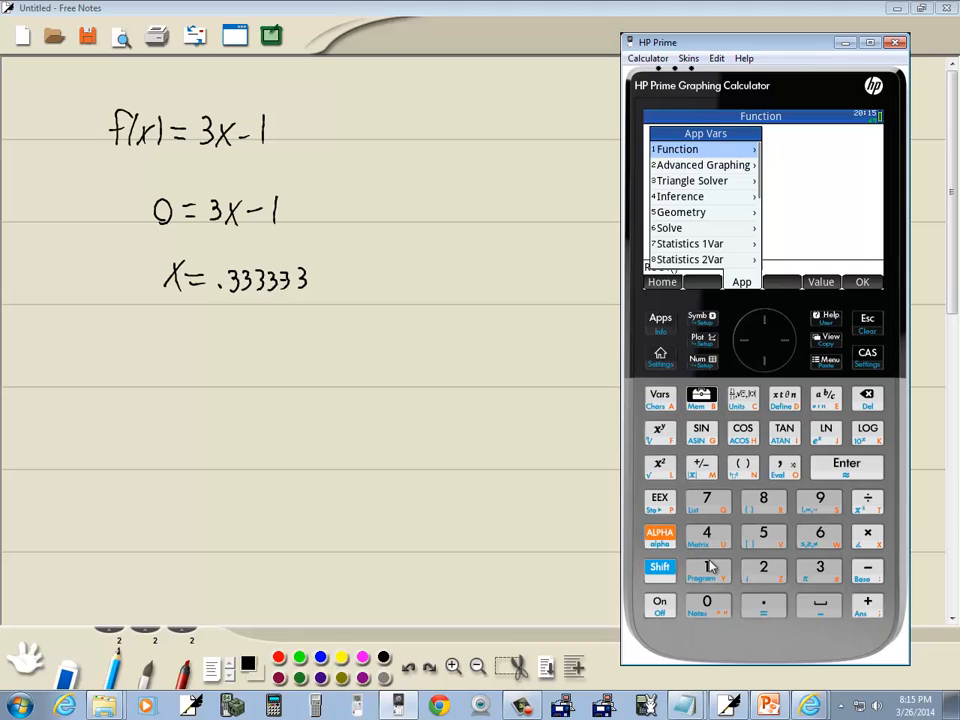
pyautogui.click(700, 148)
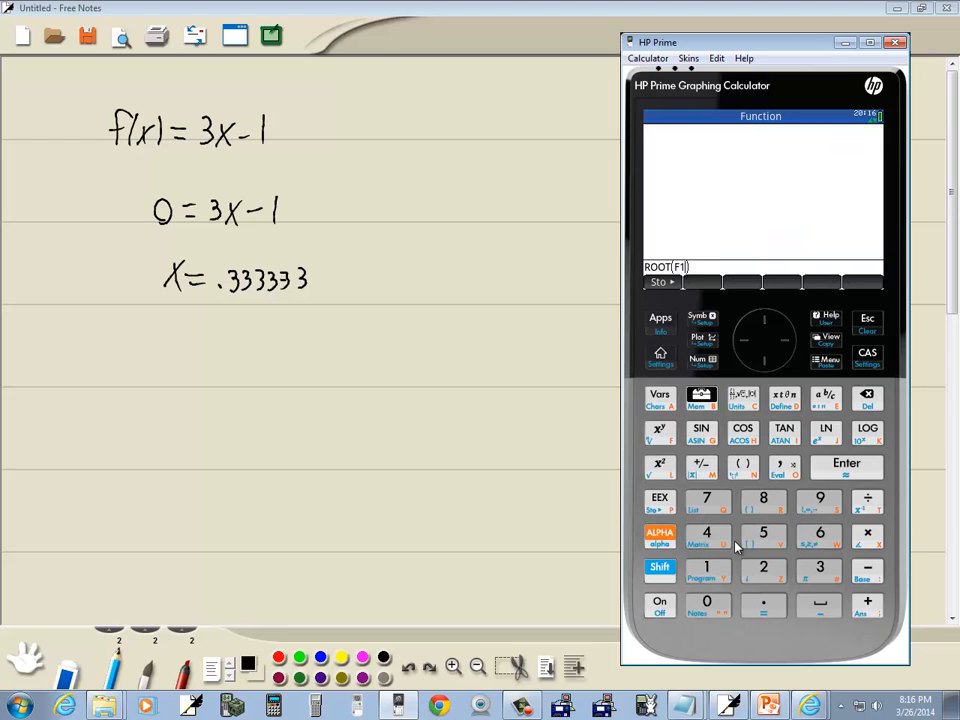
pyautogui.moveTo(780, 468)
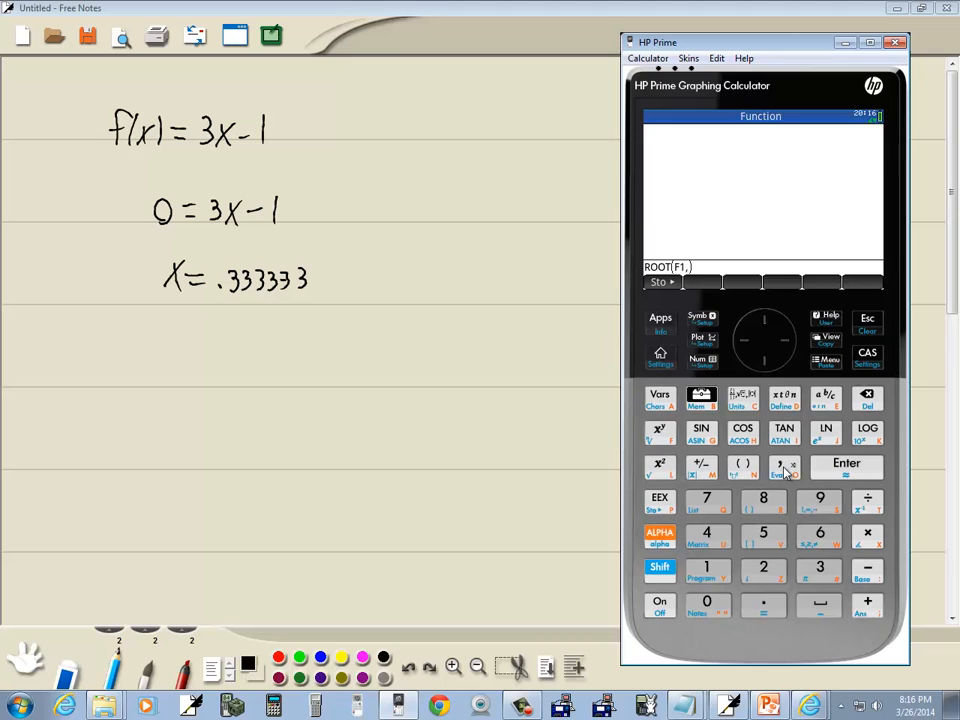
pyautogui.click(708, 602)
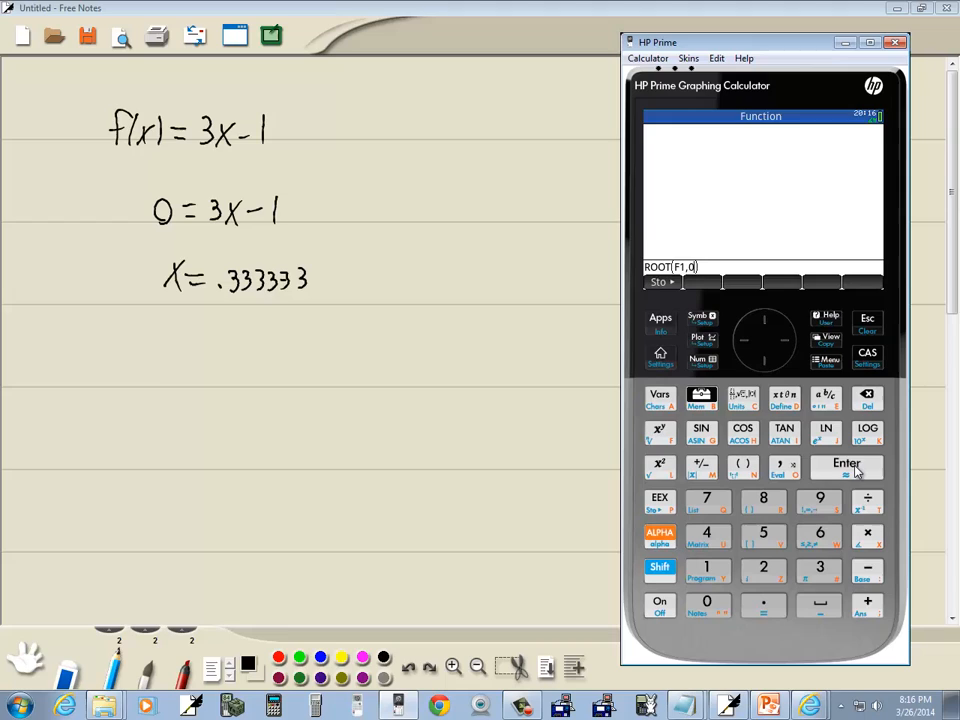
pyautogui.click(844, 466)
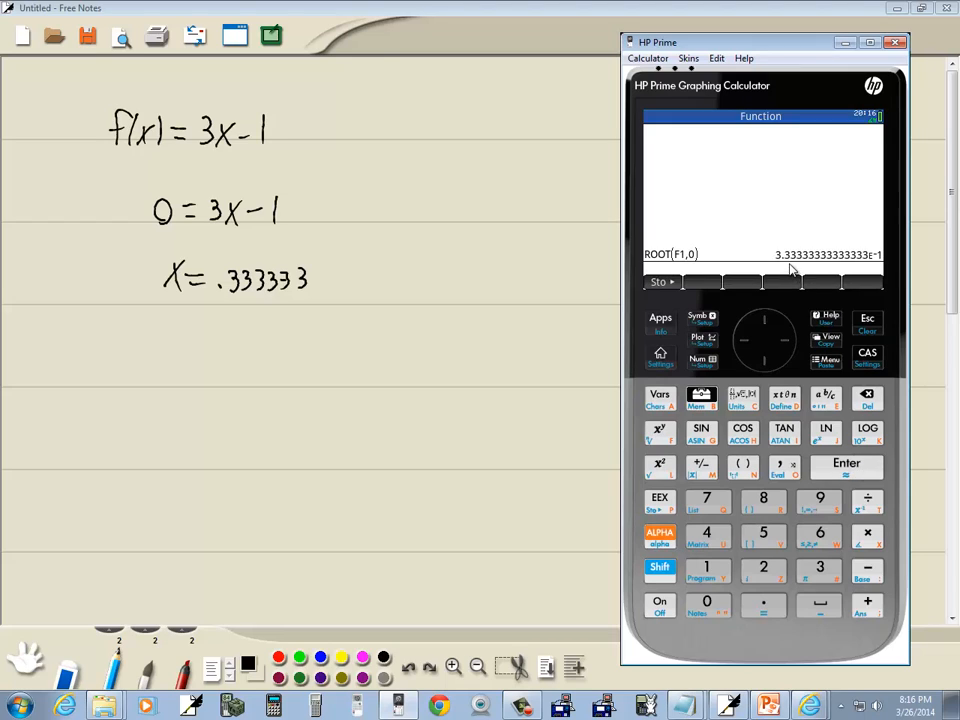
pyautogui.moveTo(868, 262)
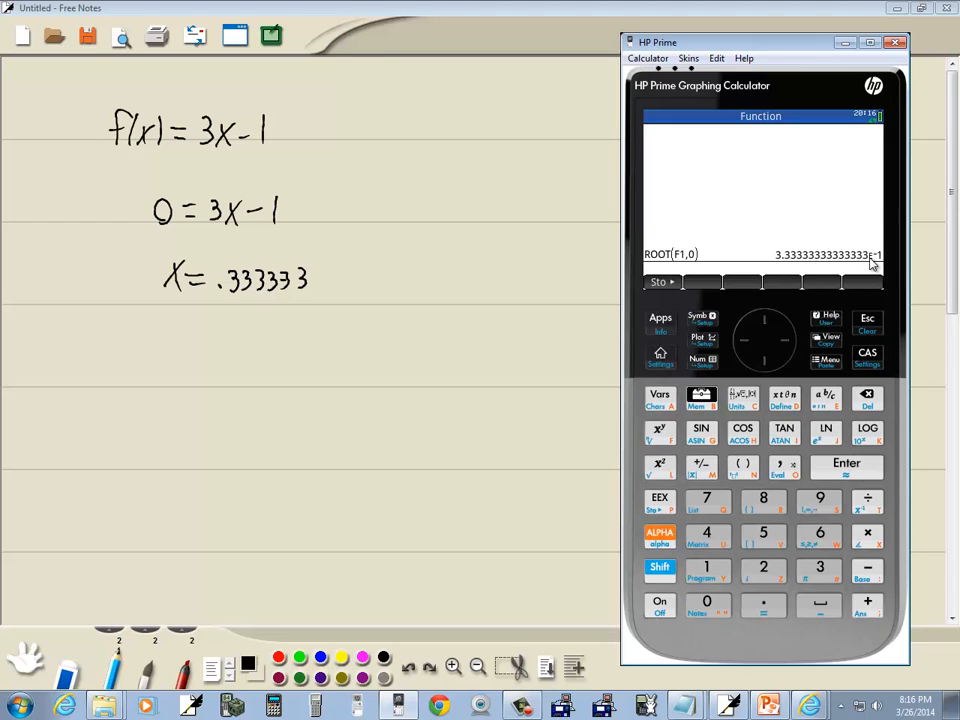
pyautogui.moveTo(812, 268)
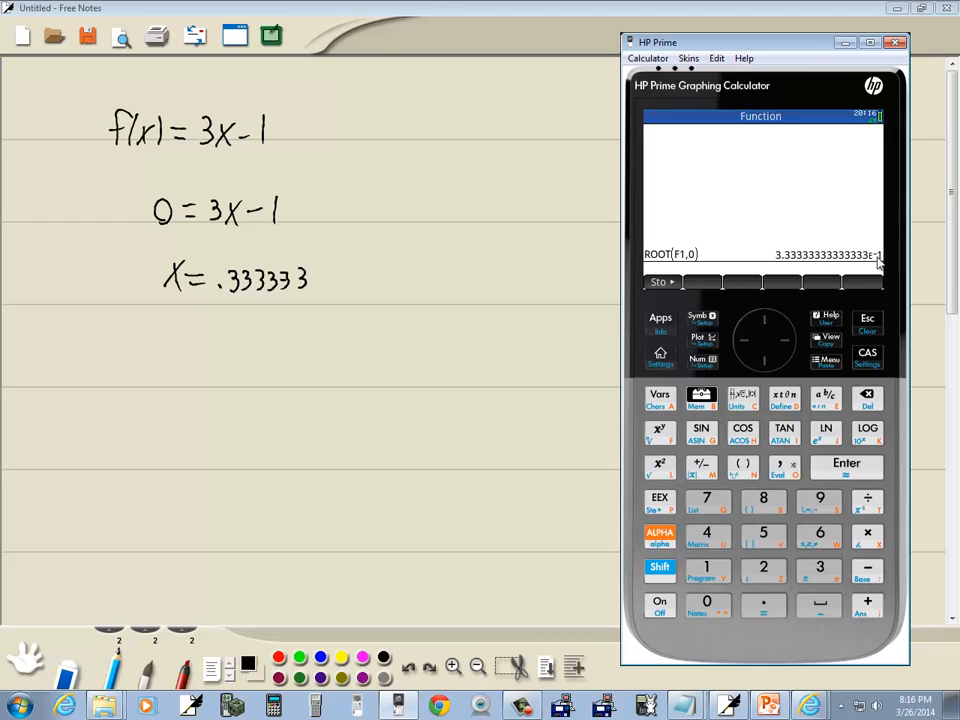
pyautogui.moveTo(776, 264)
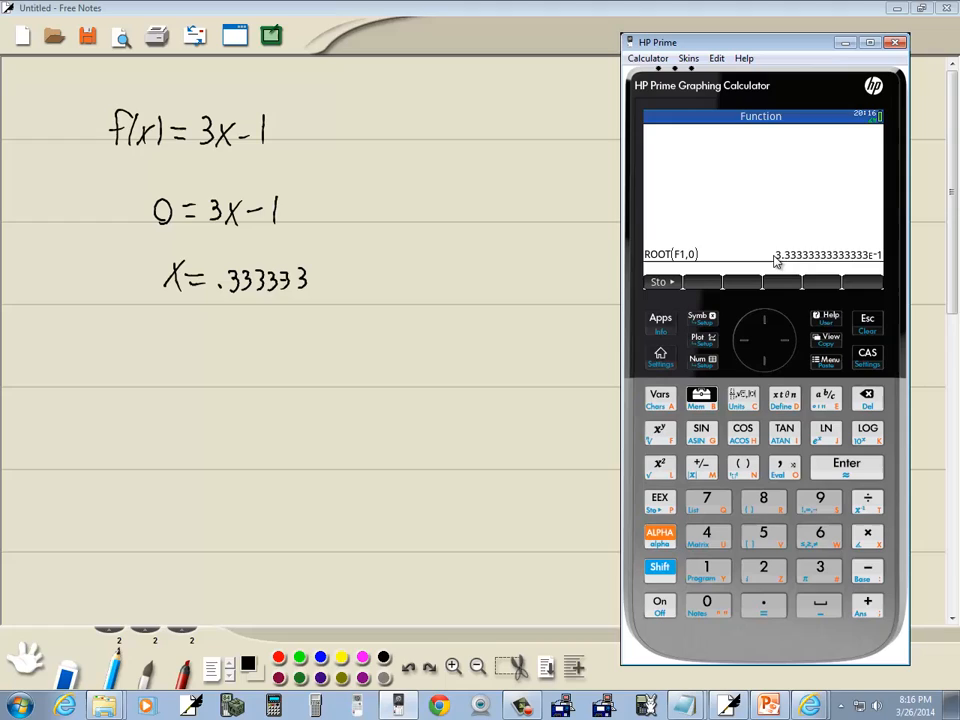
pyautogui.moveTo(844, 280)
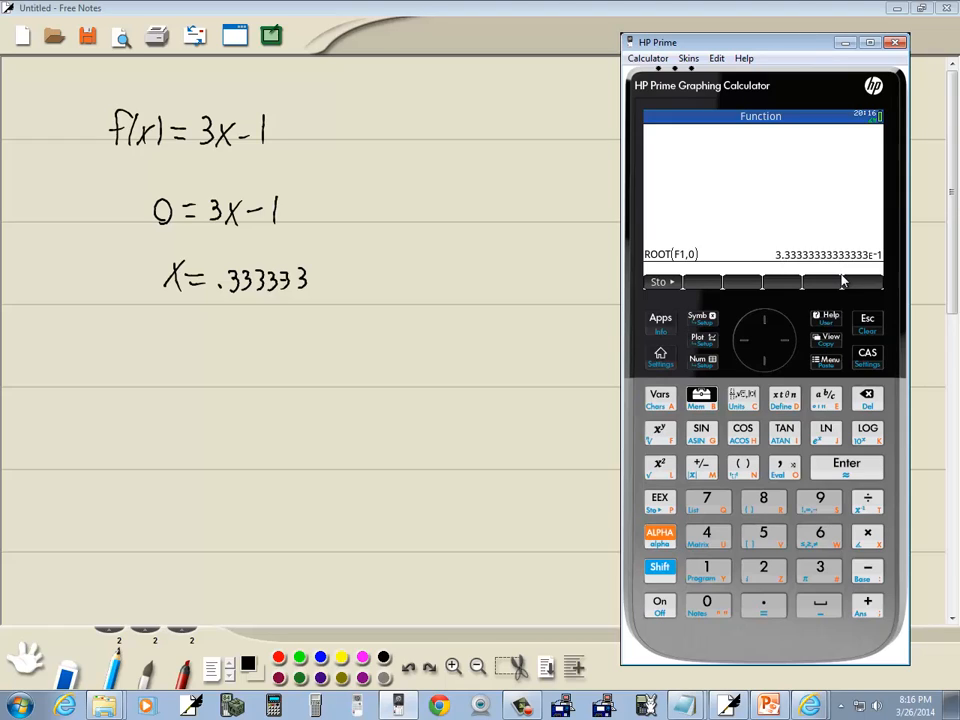
pyautogui.moveTo(822, 332)
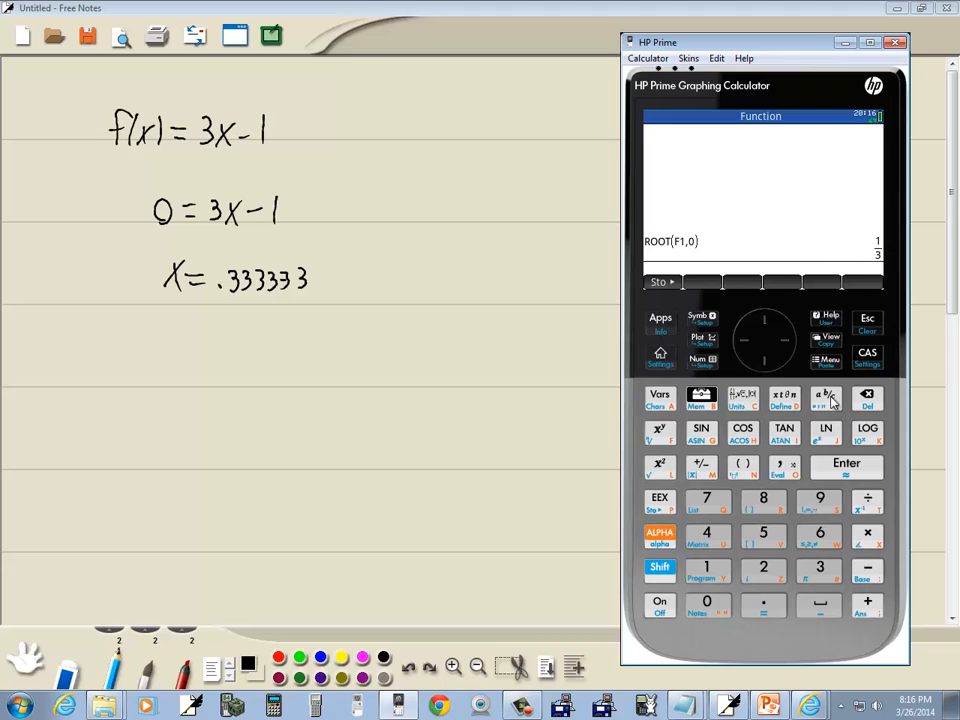
pyautogui.moveTo(886, 278)
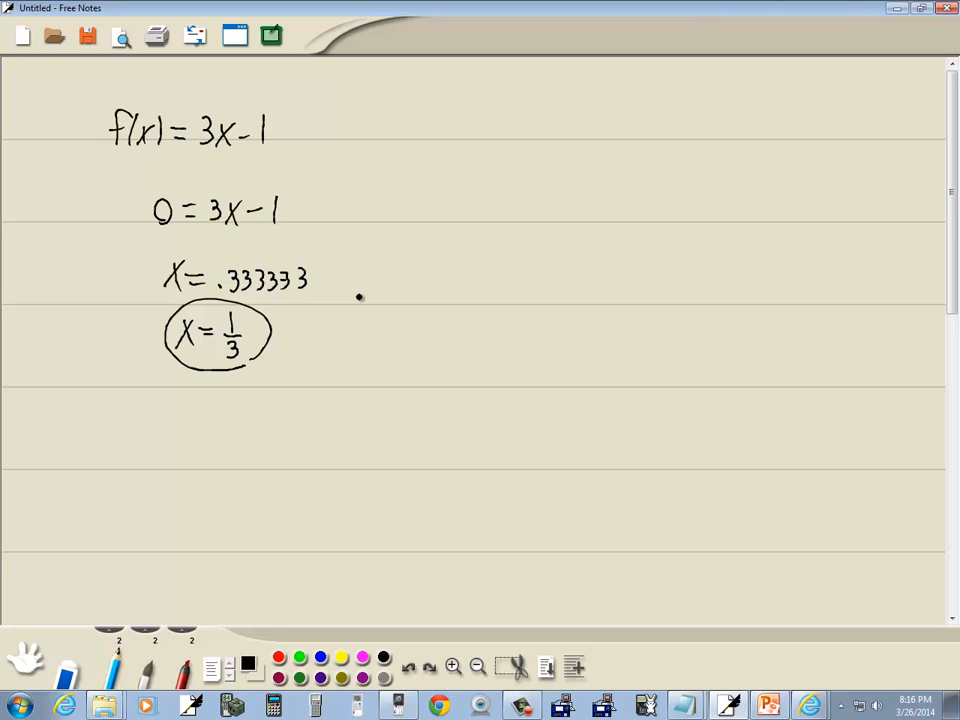
pyautogui.moveTo(436, 334)
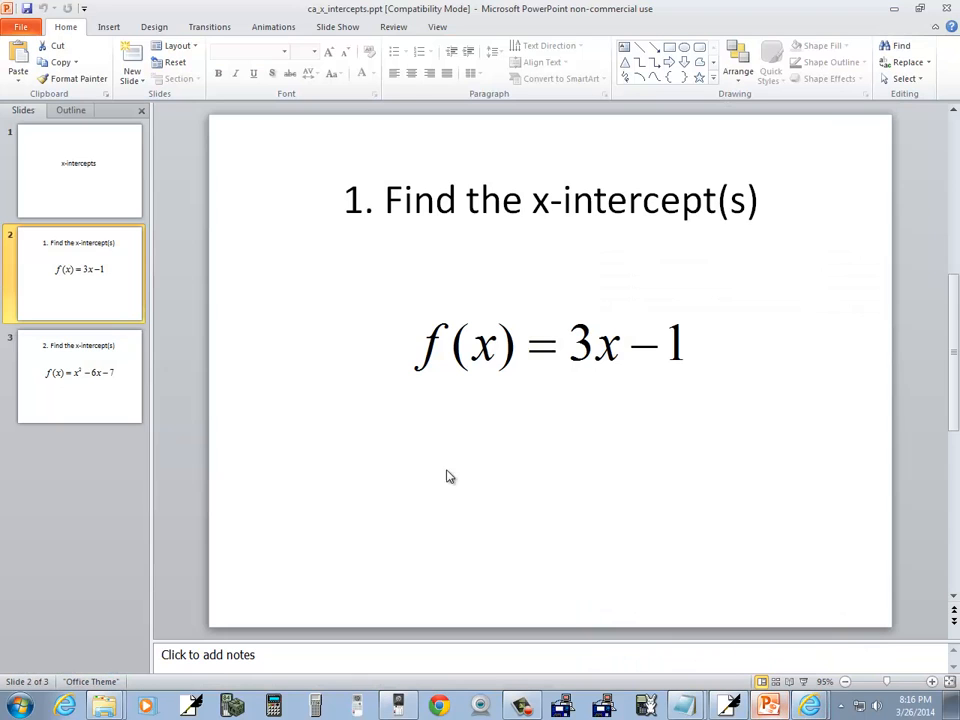
# Go to slide 3 with the next x-intercept problem
pyautogui.click(80, 376)
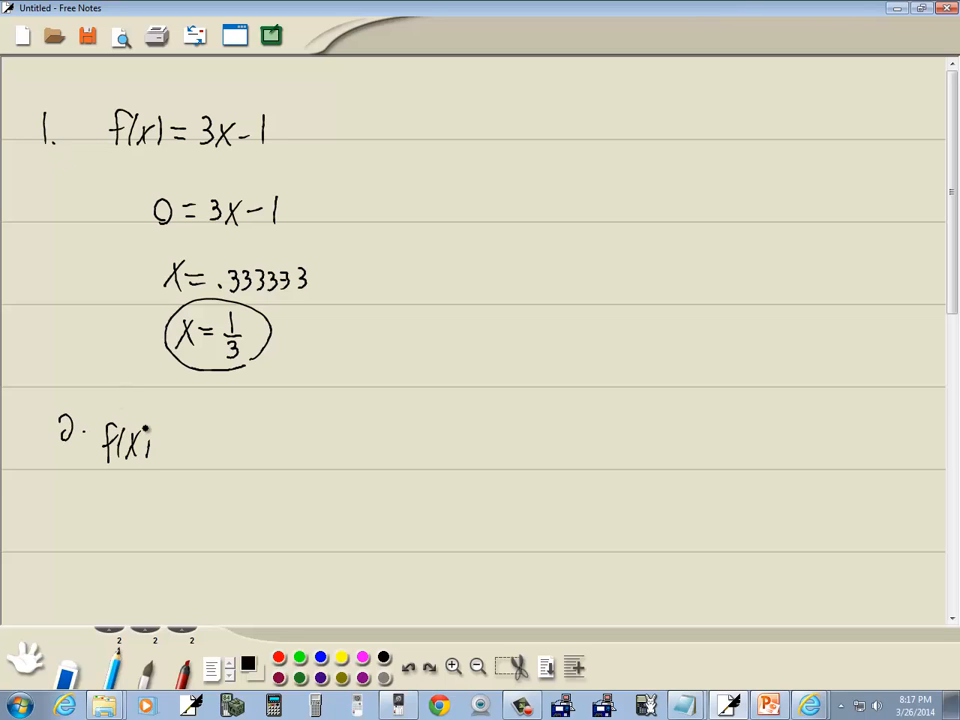
# Handwrite problem 2: f(x) = x² − 6x − 7 and 0 = x² − 6x − 7 beneath it
pyautogui.moveTo(144, 444); pyautogui.dragTo(200, 444)
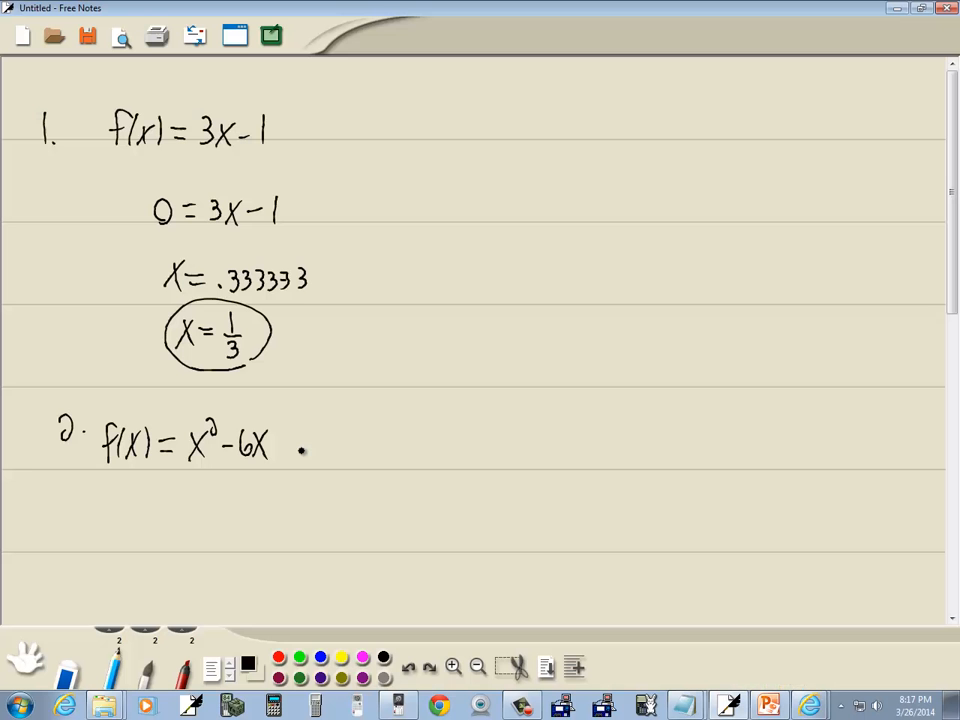
pyautogui.write('-7')
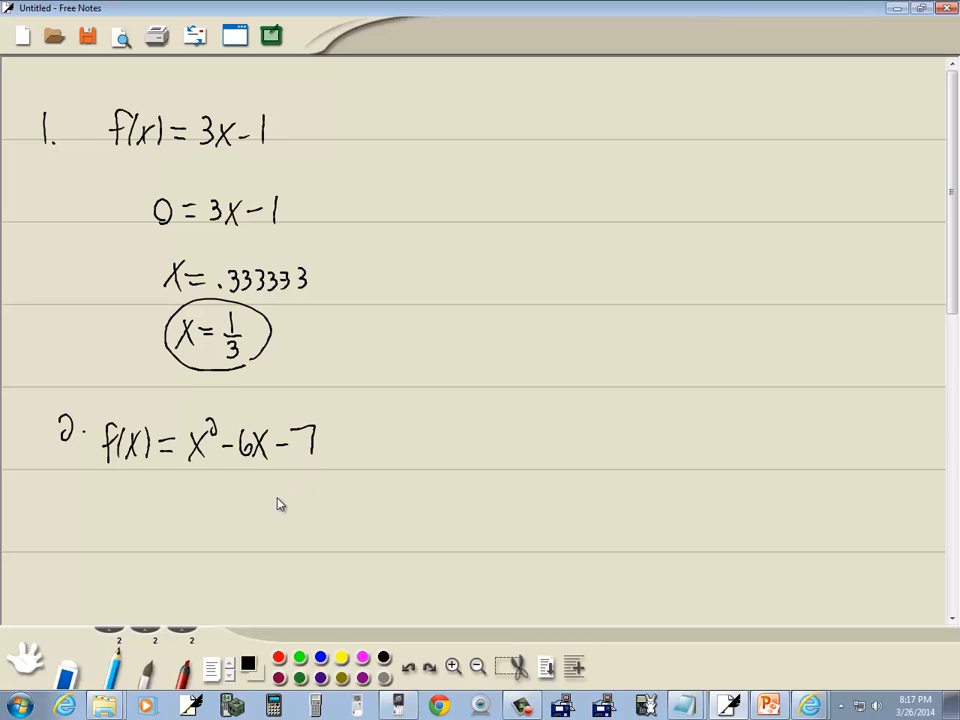
pyautogui.moveTo(152, 504)
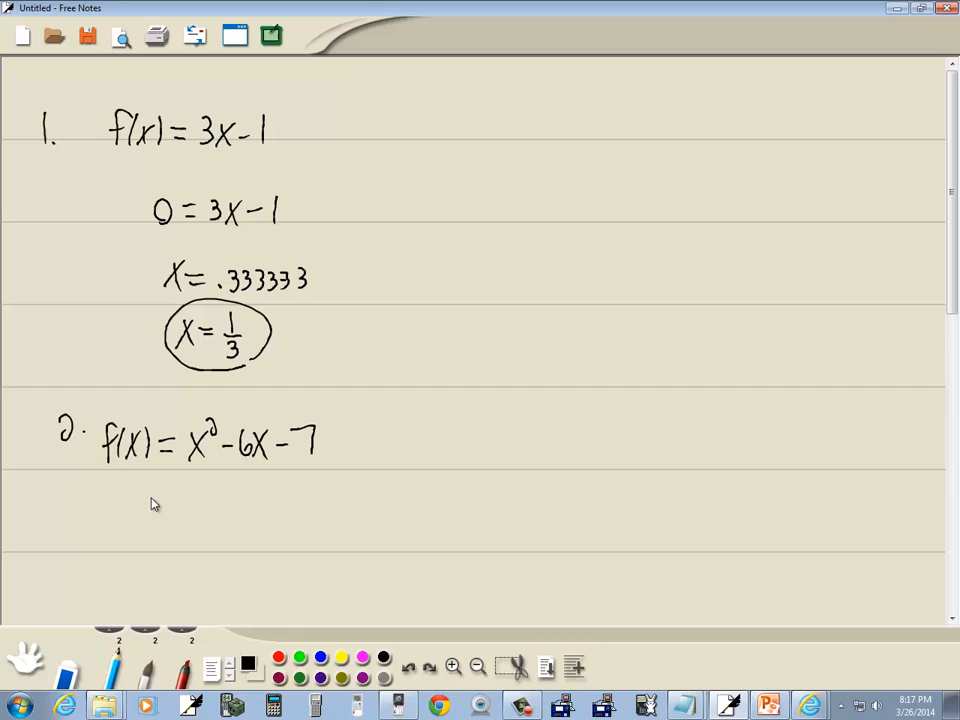
pyautogui.moveTo(140, 496); pyautogui.dragTo(216, 490)
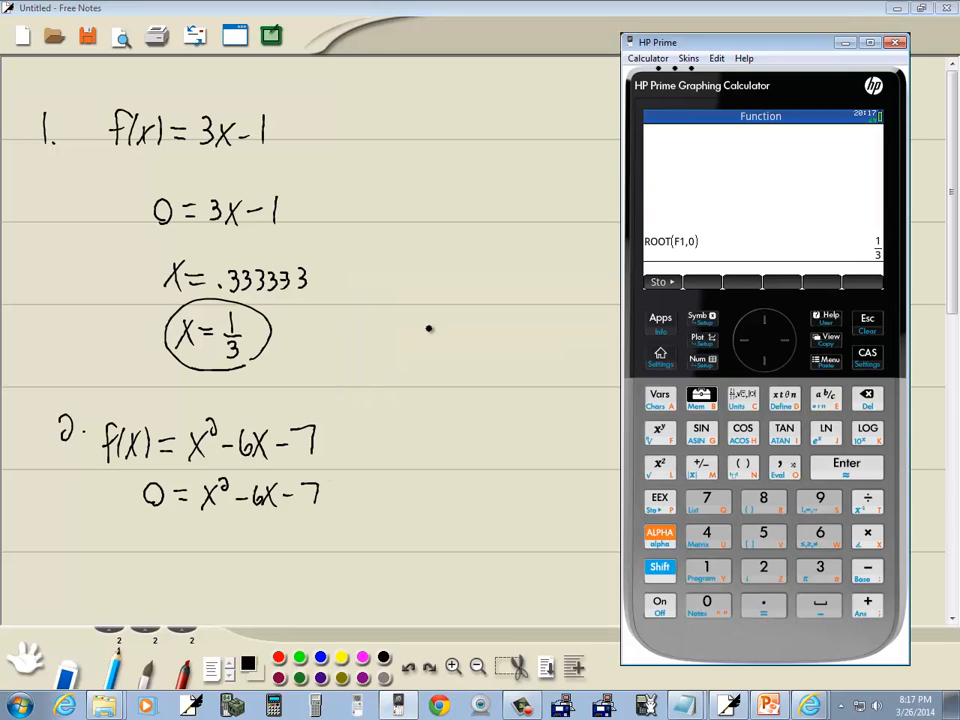
pyautogui.moveTo(816, 204)
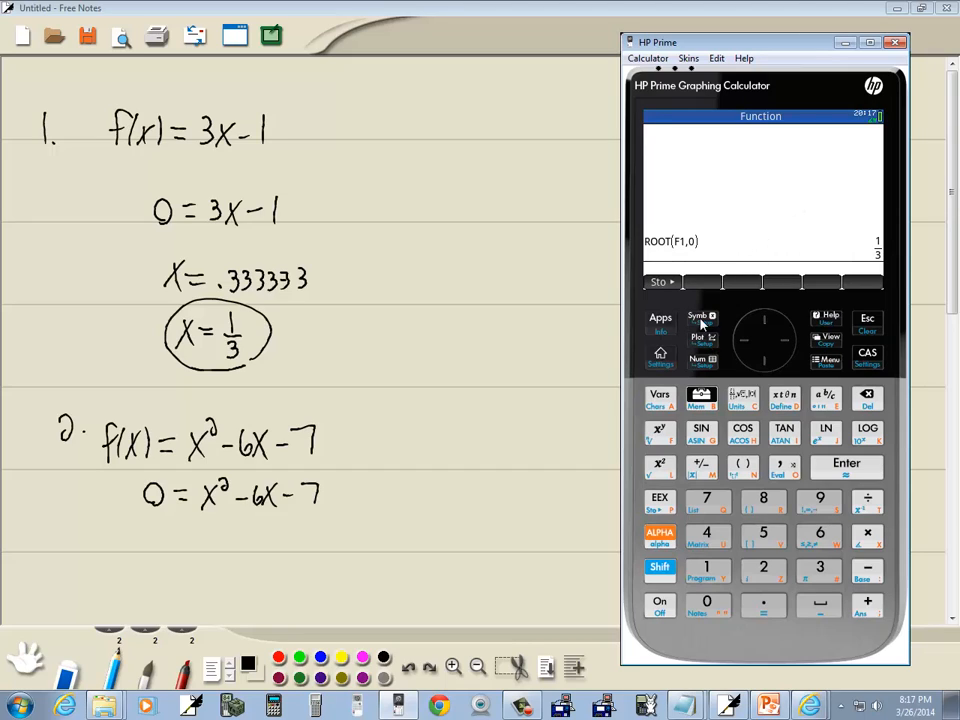
# Redefine F1(X) as X^2 − 6X − 7 in Symbolic view and confirm it
pyautogui.click(700, 318)
pyautogui.write('X²-6X-7')
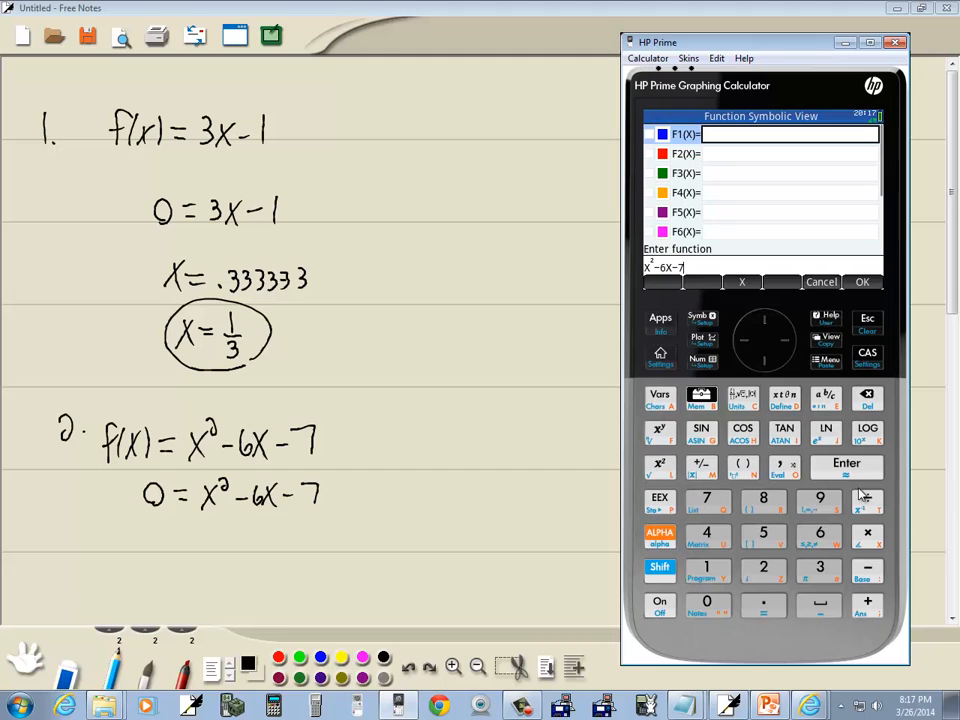
pyautogui.click(864, 280)
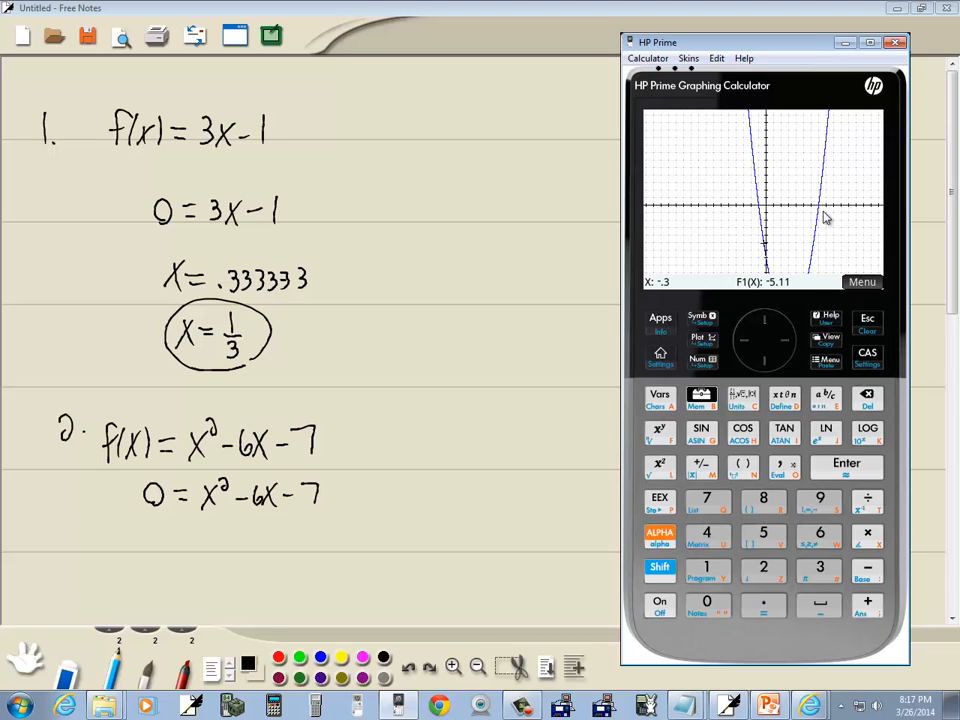
pyautogui.moveTo(796, 284)
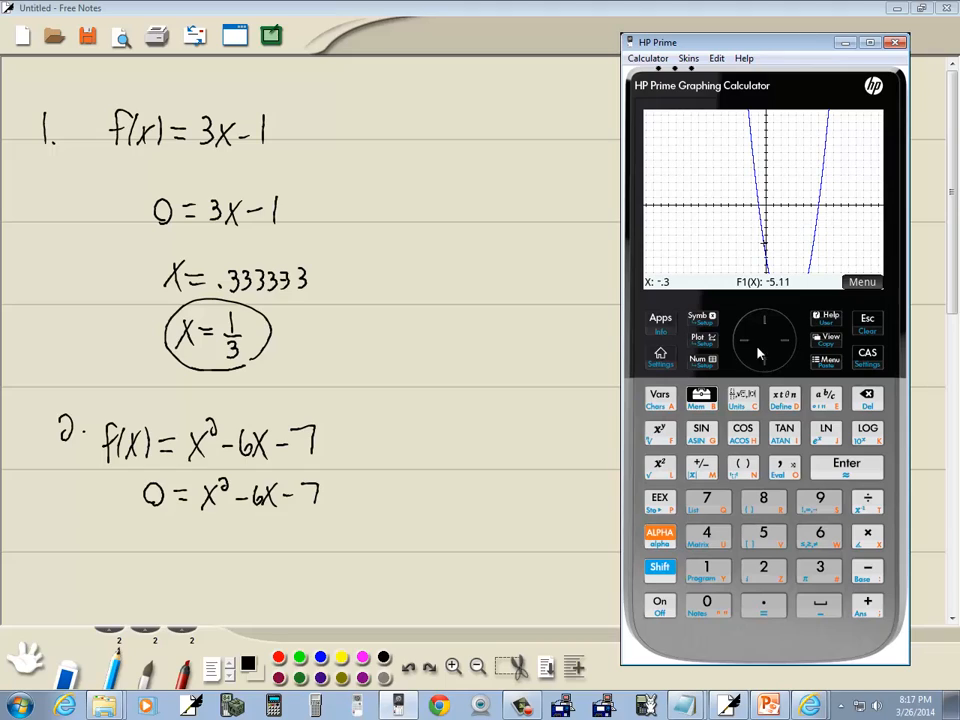
# Trace the parabola toward its left crossing and bring up the Fcn analysis list
pyautogui.click(740, 340)
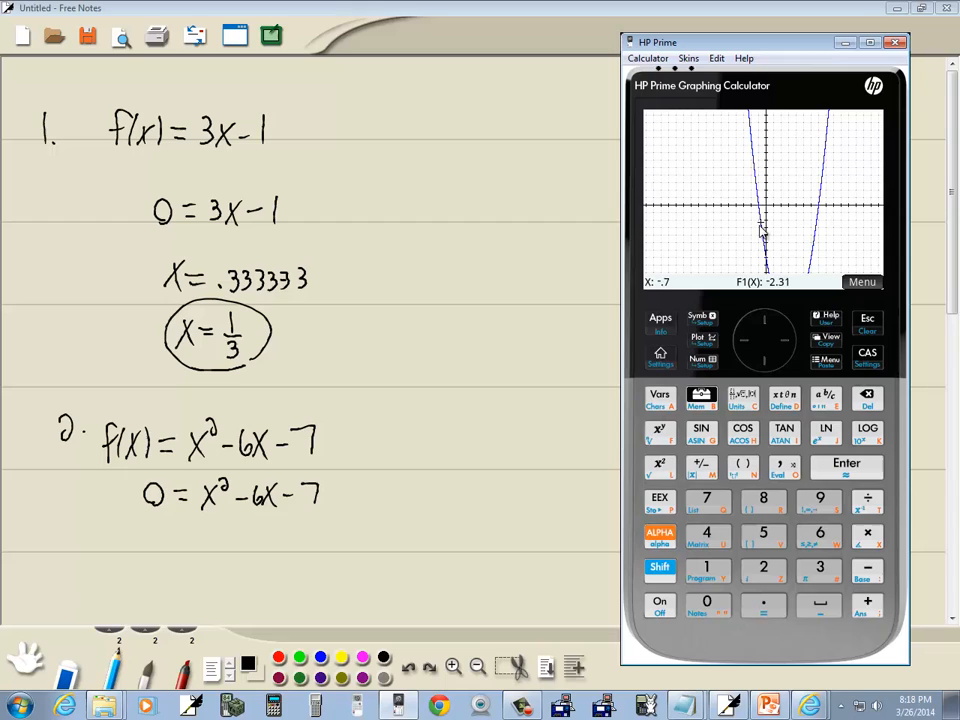
pyautogui.moveTo(764, 228)
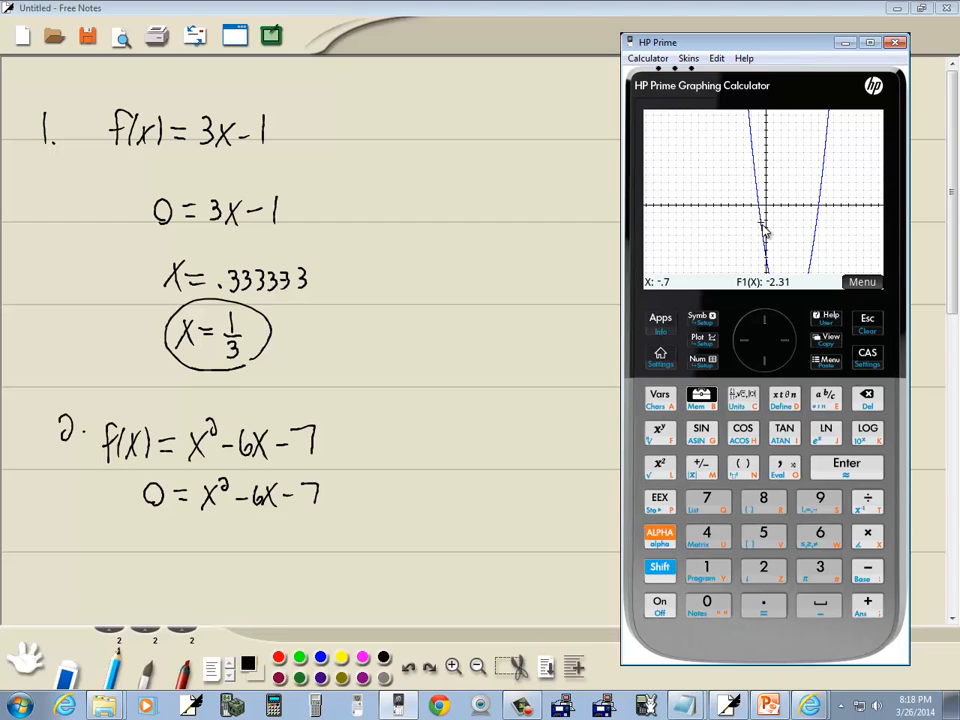
pyautogui.moveTo(764, 244)
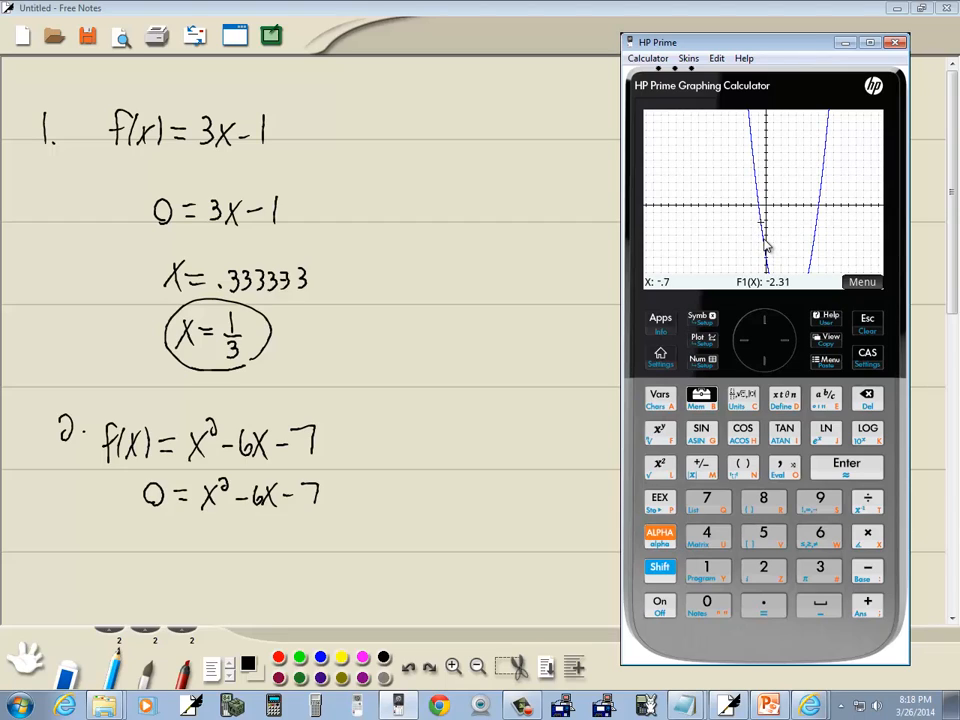
pyautogui.moveTo(758, 200)
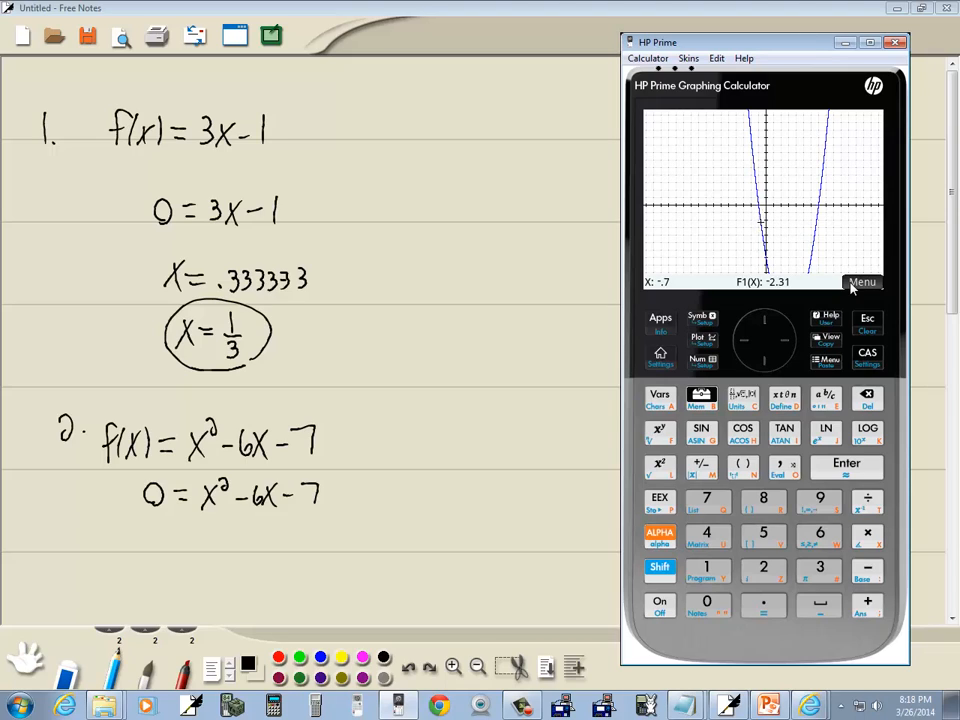
pyautogui.click(862, 280)
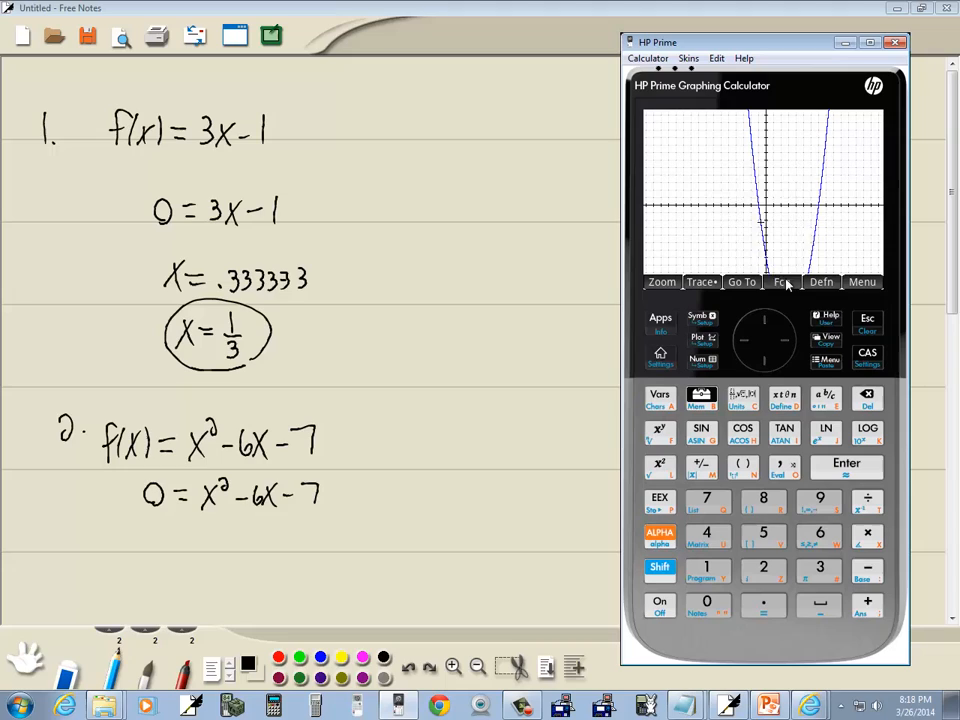
pyautogui.click(784, 280)
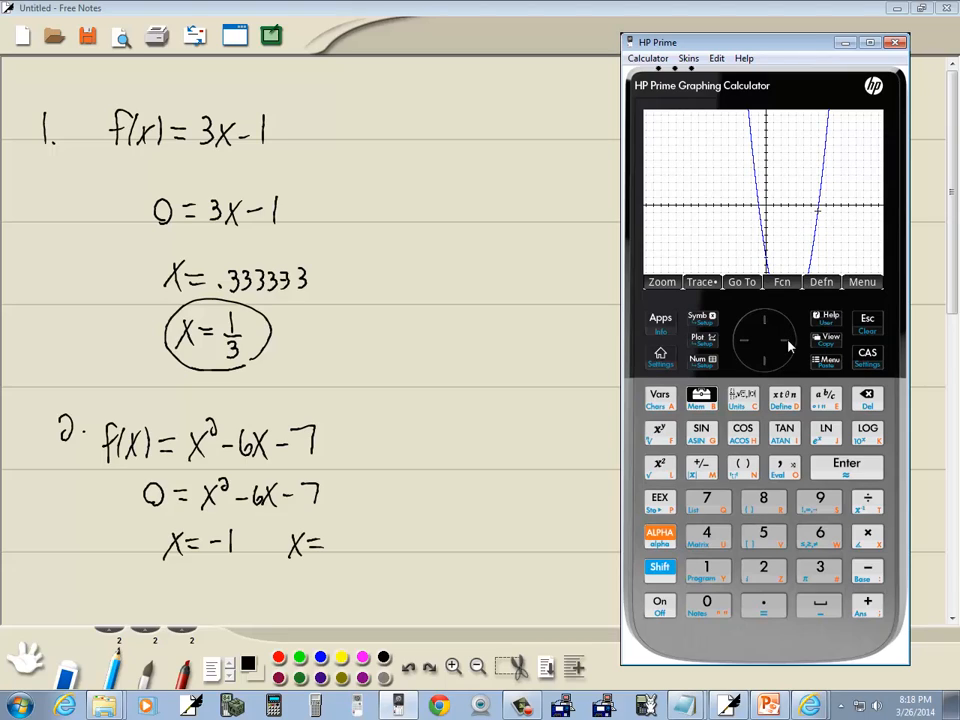
pyautogui.moveTo(784, 296)
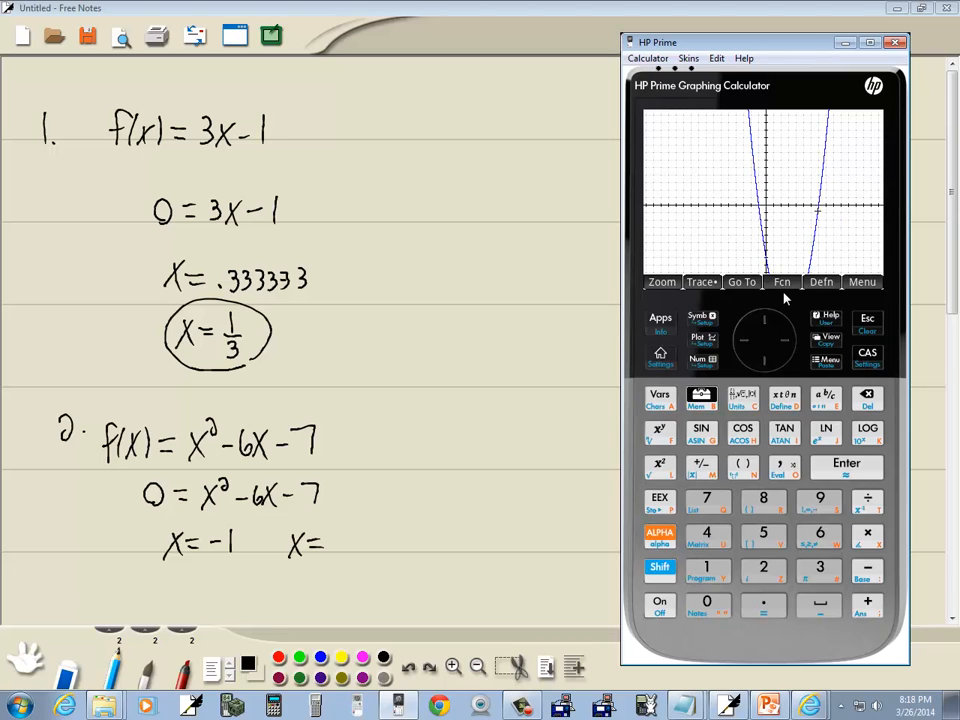
pyautogui.moveTo(818, 236)
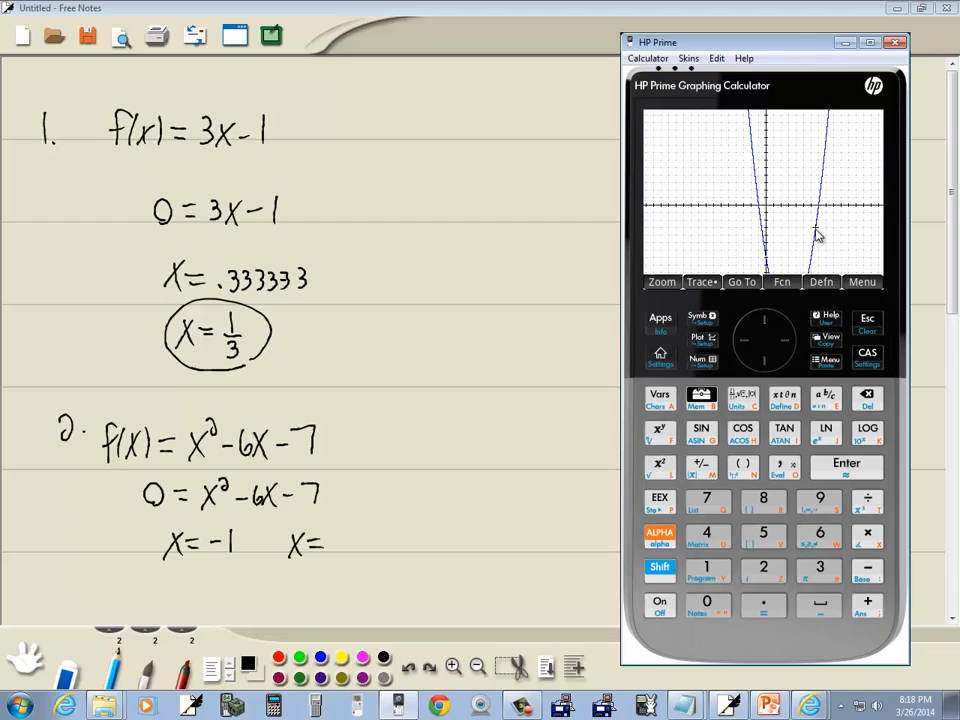
pyautogui.moveTo(816, 210)
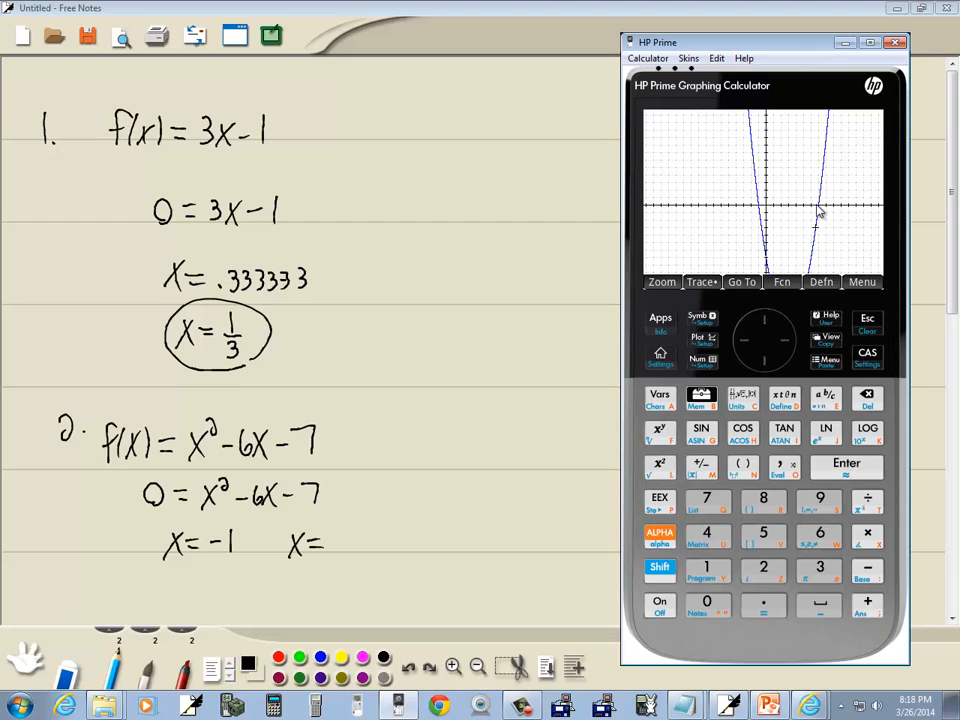
# Bring up the Fcn menu with Root, Slope, Signed area, Extremum and Tangent
pyautogui.click(782, 280)
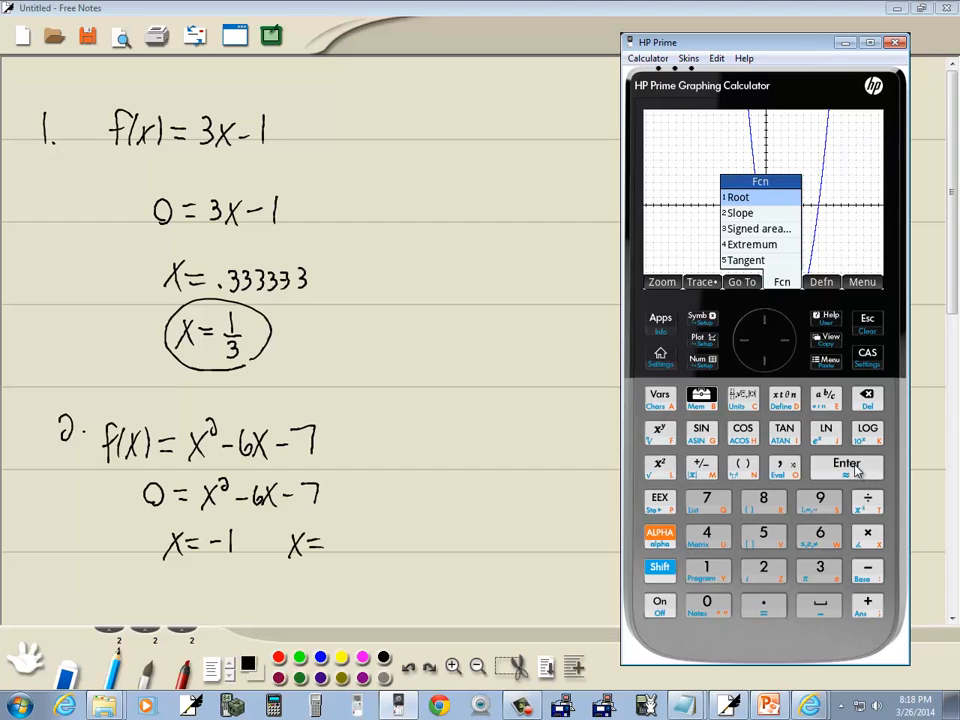
# Compute Root: 7 at the right crossing and circle both x-intercepts in the notes
pyautogui.click(736, 196)
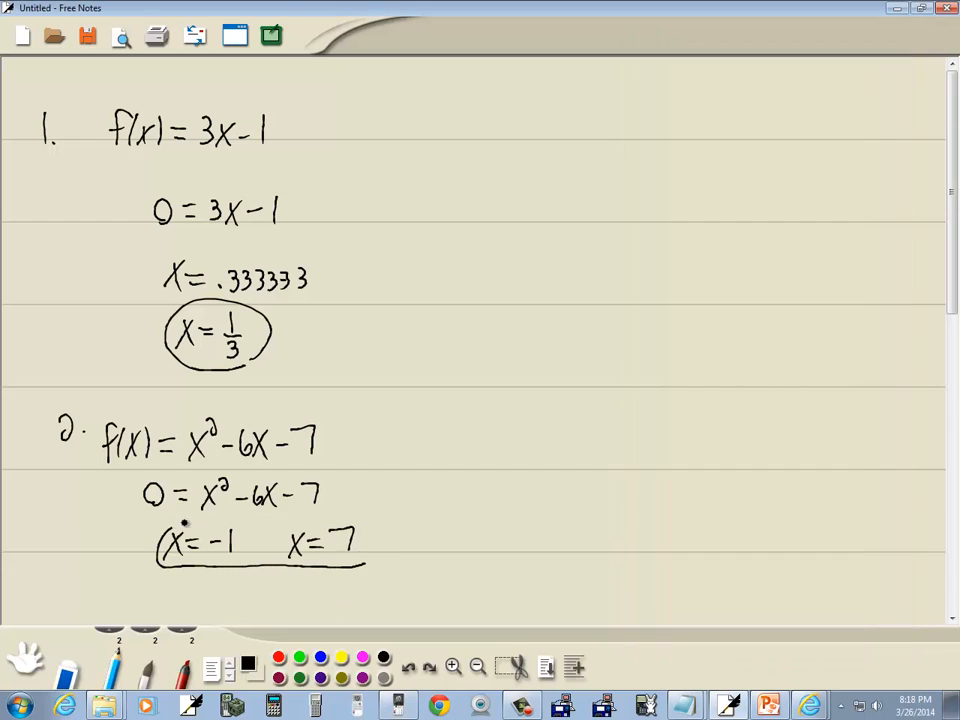
pyautogui.moveTo(160, 540); pyautogui.dragTo(370, 556)
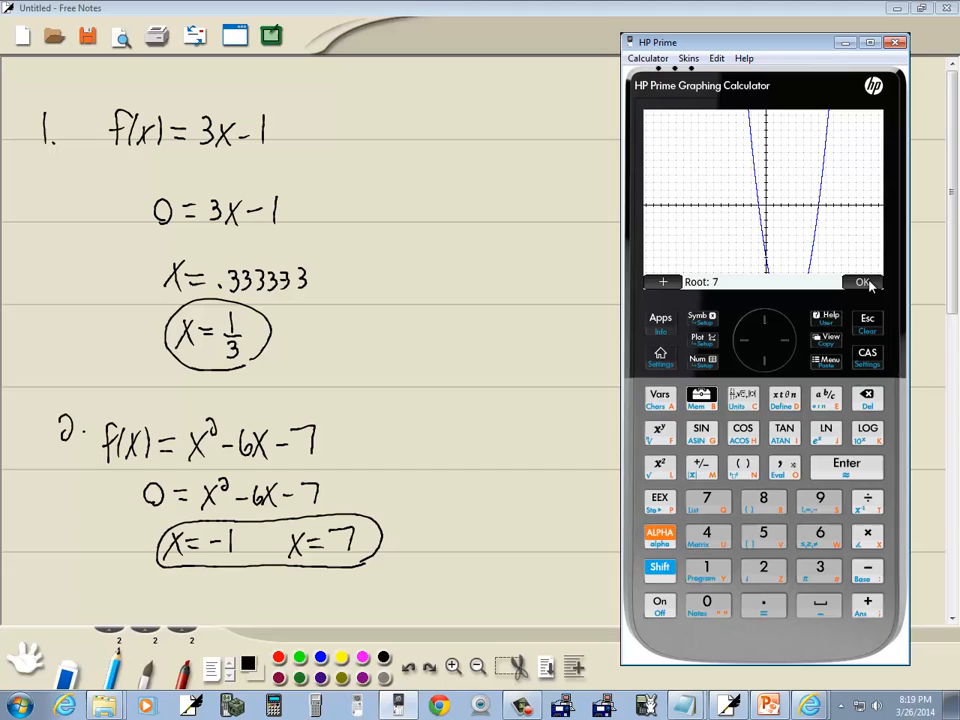
# Dismiss the root result and start ROOT(F1, on the Home entry line via the Function app commands
pyautogui.click(860, 282)
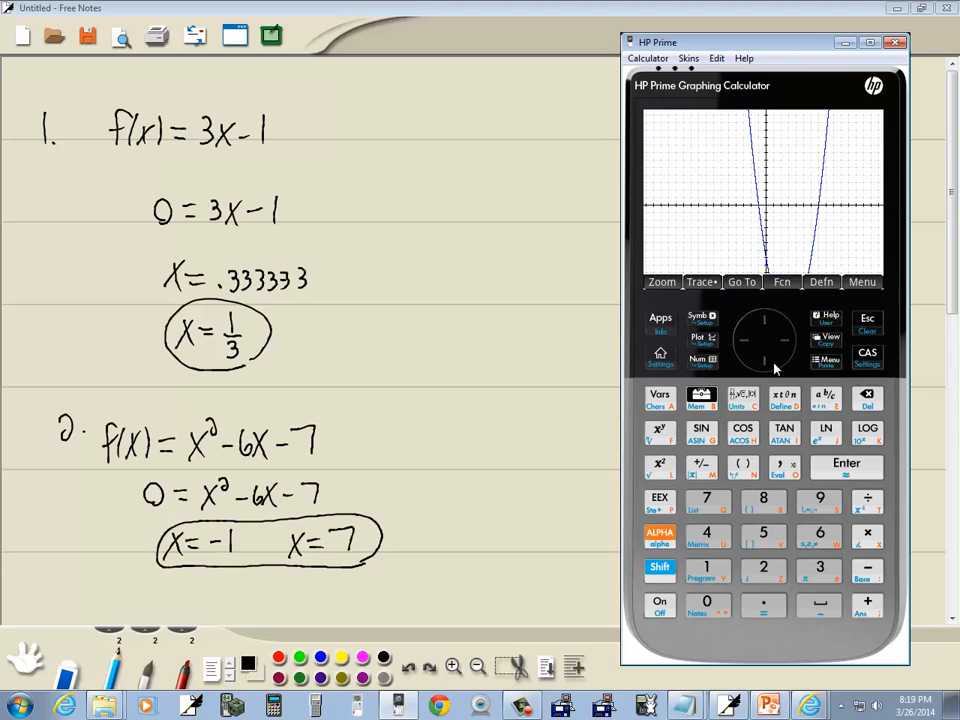
pyautogui.moveTo(838, 408)
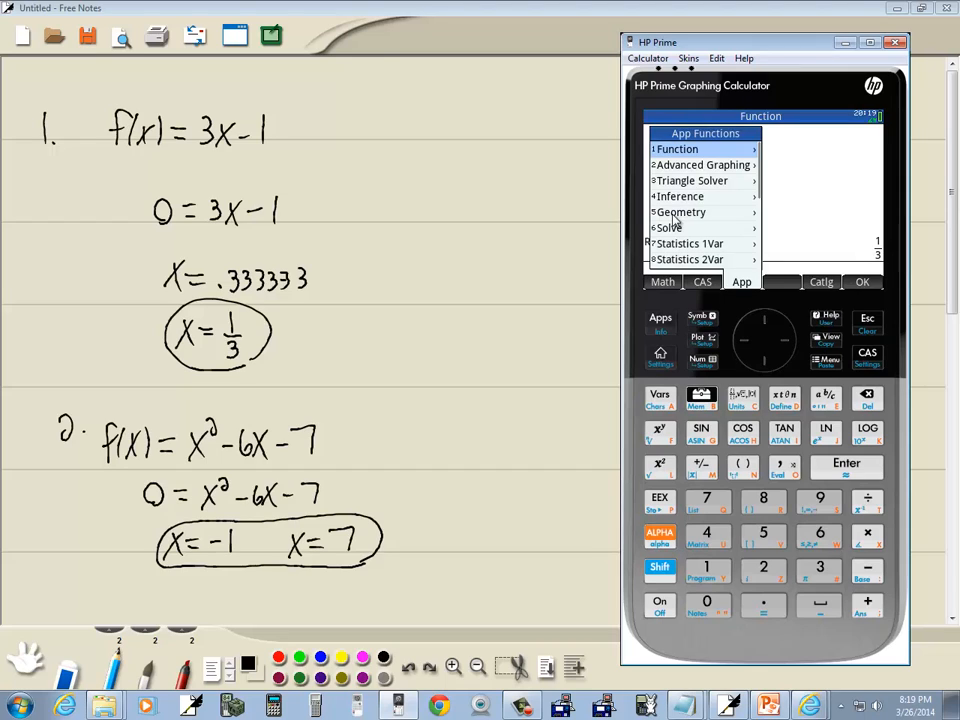
pyautogui.click(678, 148)
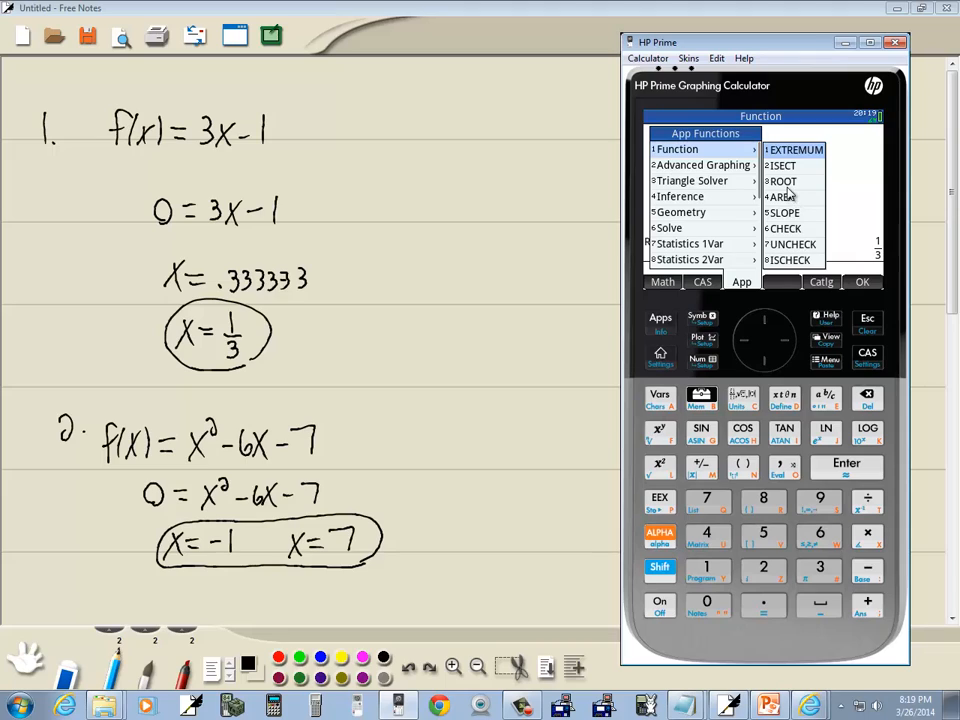
pyautogui.moveTo(772, 392)
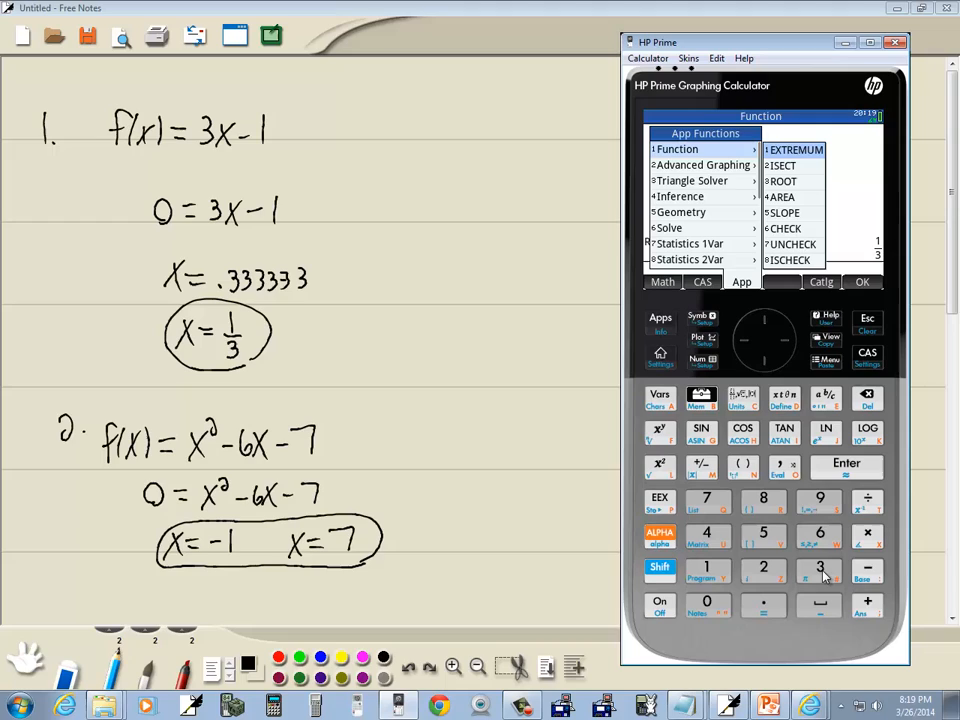
pyautogui.click(782, 180)
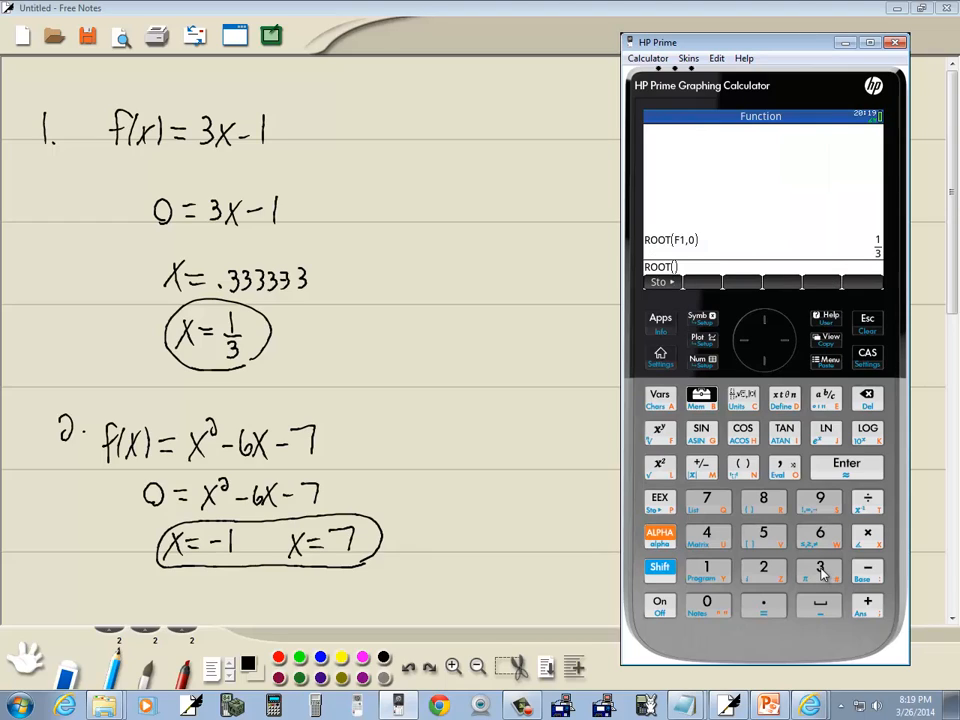
pyautogui.moveTo(660, 400)
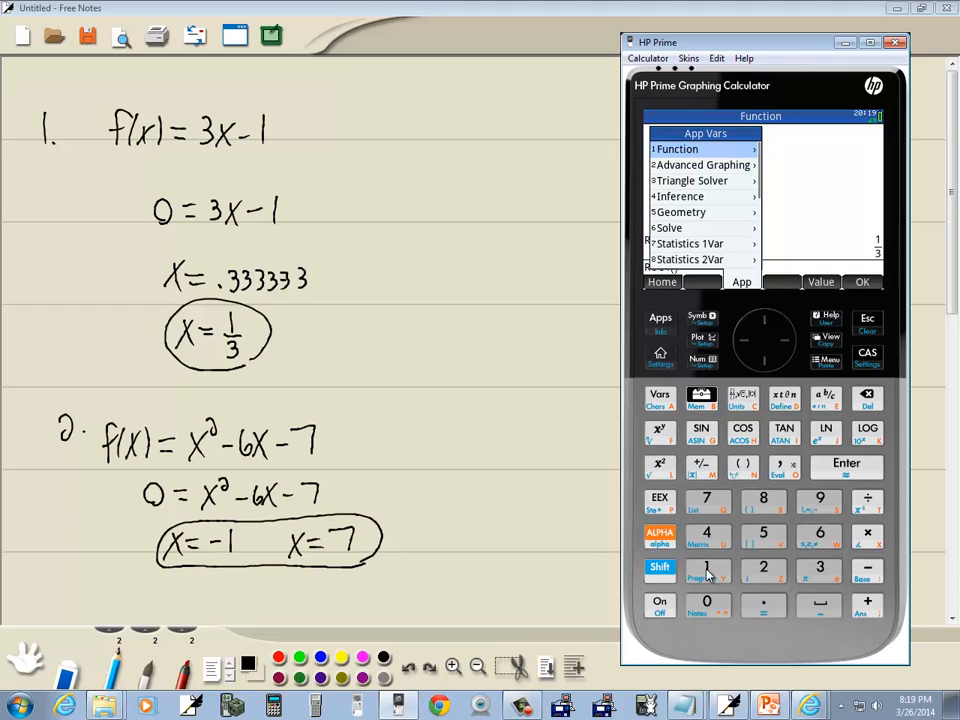
pyautogui.click(700, 148)
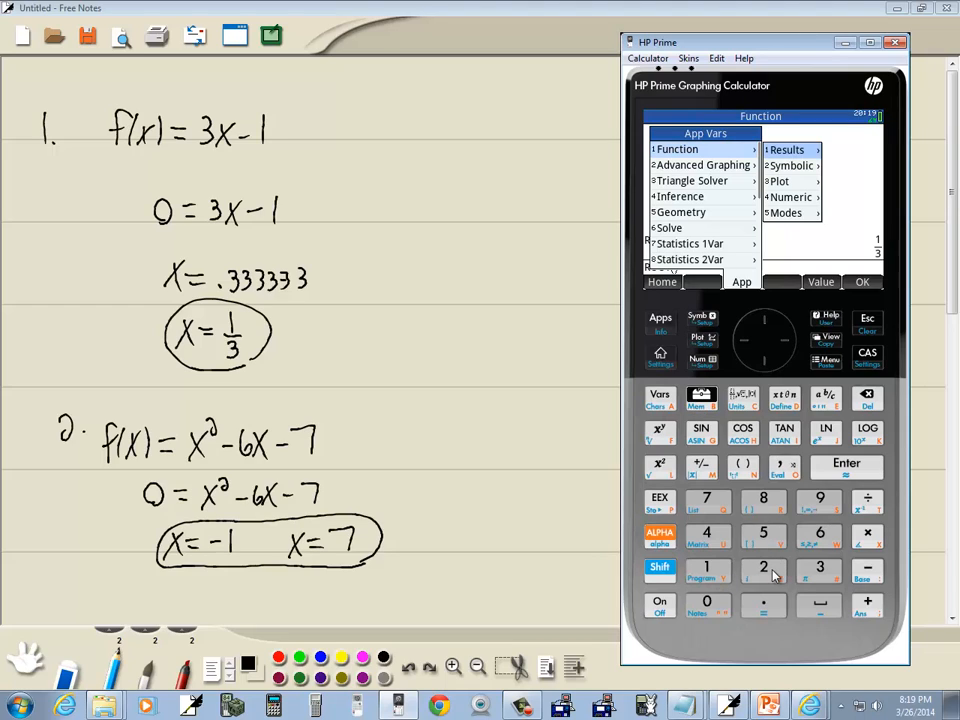
pyautogui.moveTo(764, 496)
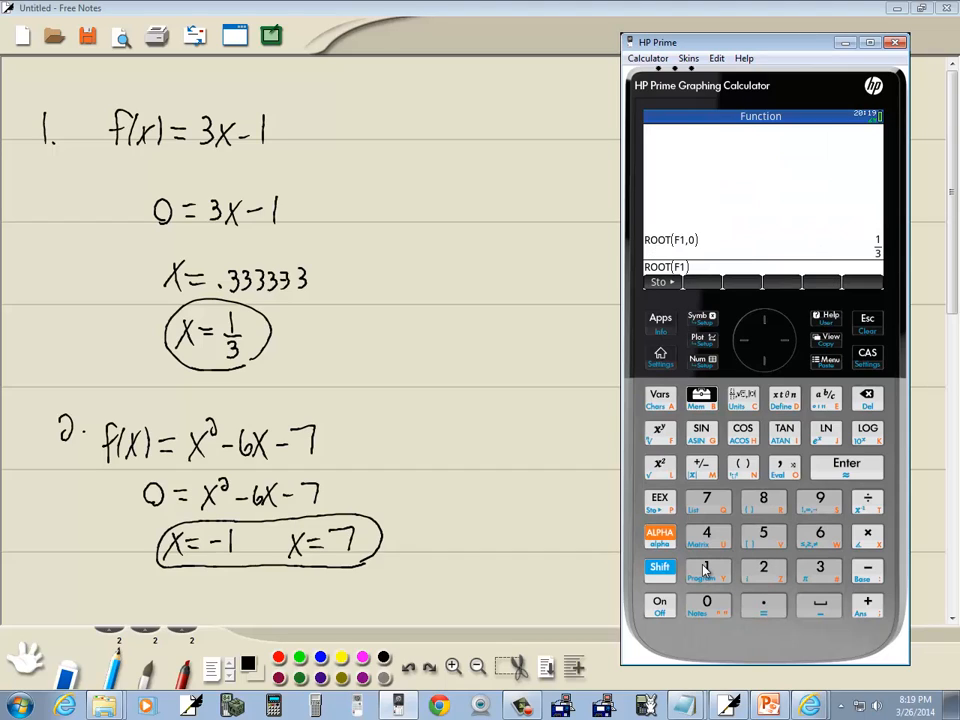
pyautogui.moveTo(760, 476)
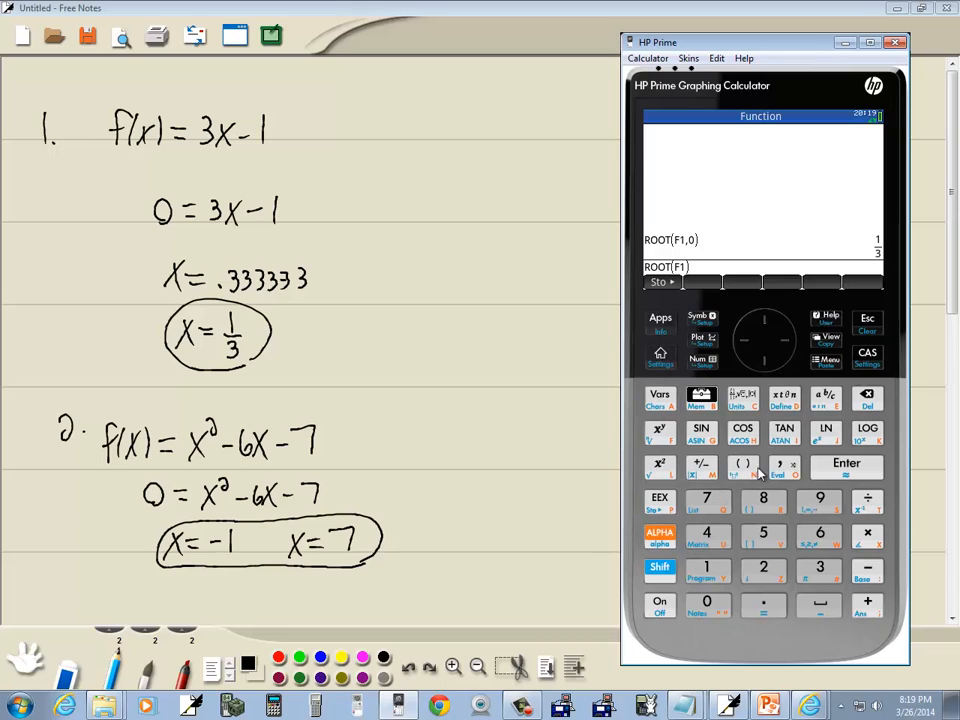
pyautogui.click(784, 468)
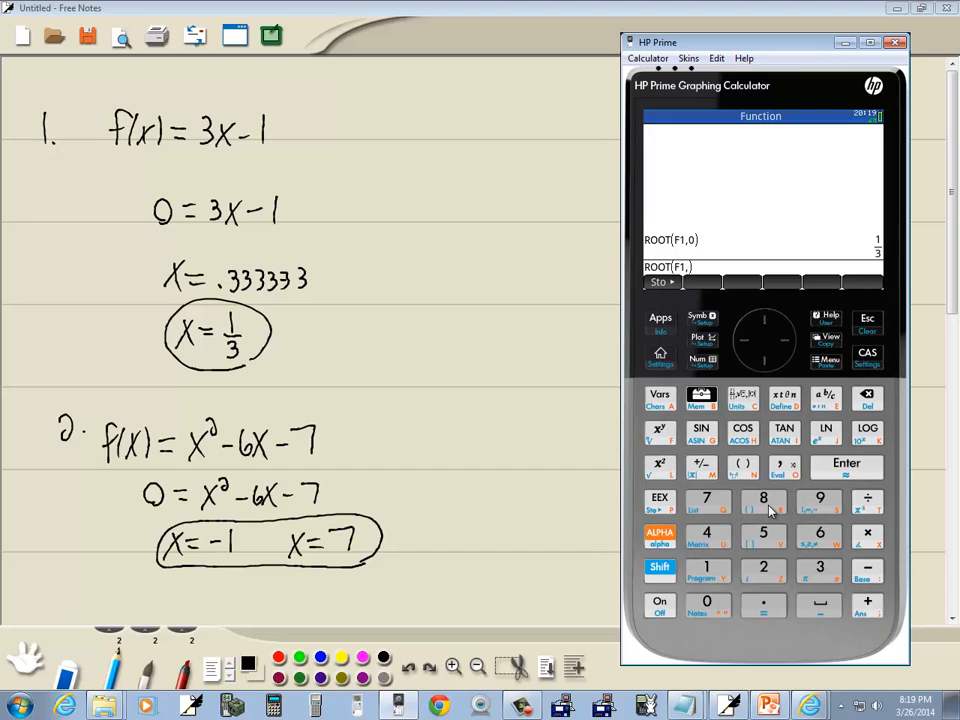
pyautogui.moveTo(564, 524)
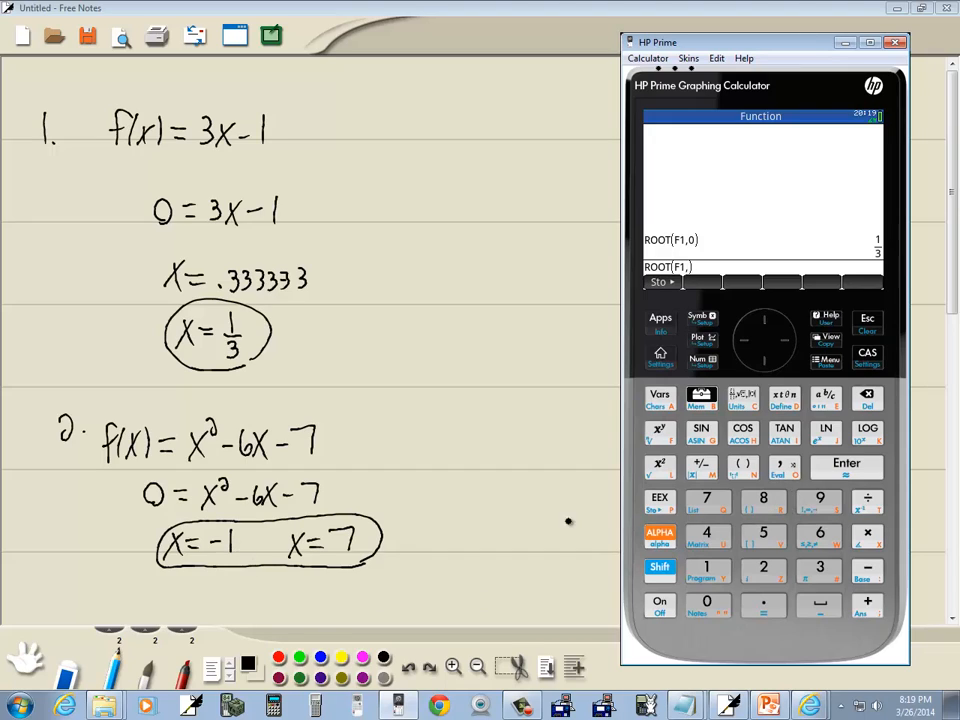
pyautogui.moveTo(680, 592)
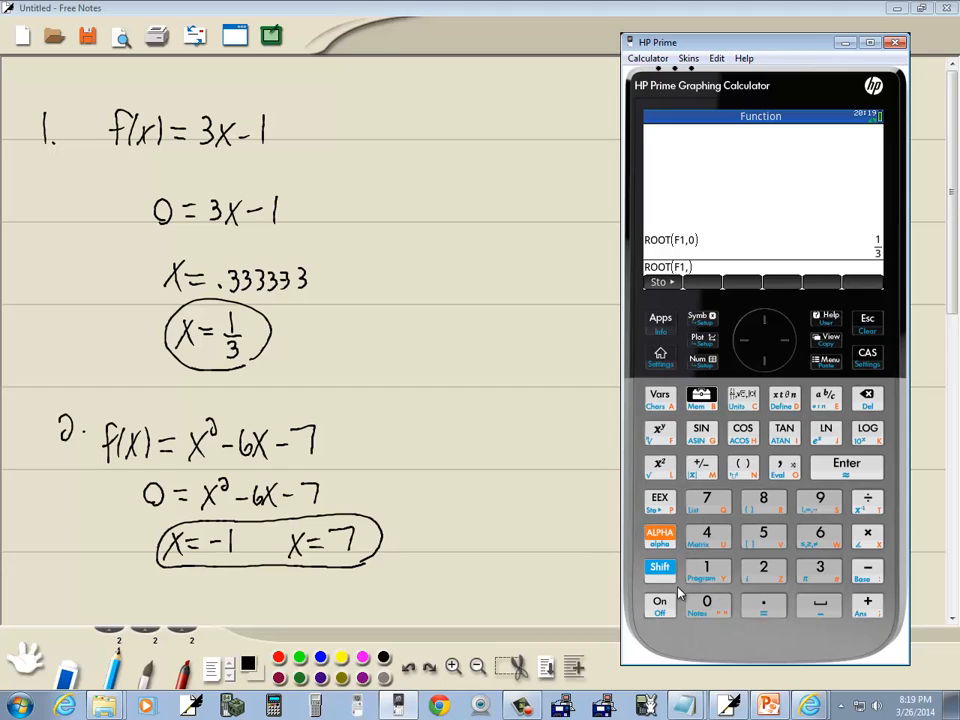
# Evaluate ROOT(F1,-3) giving −1, then insert F1 from the Function app variables for ROOT(F1,10)
pyautogui.click(700, 464)
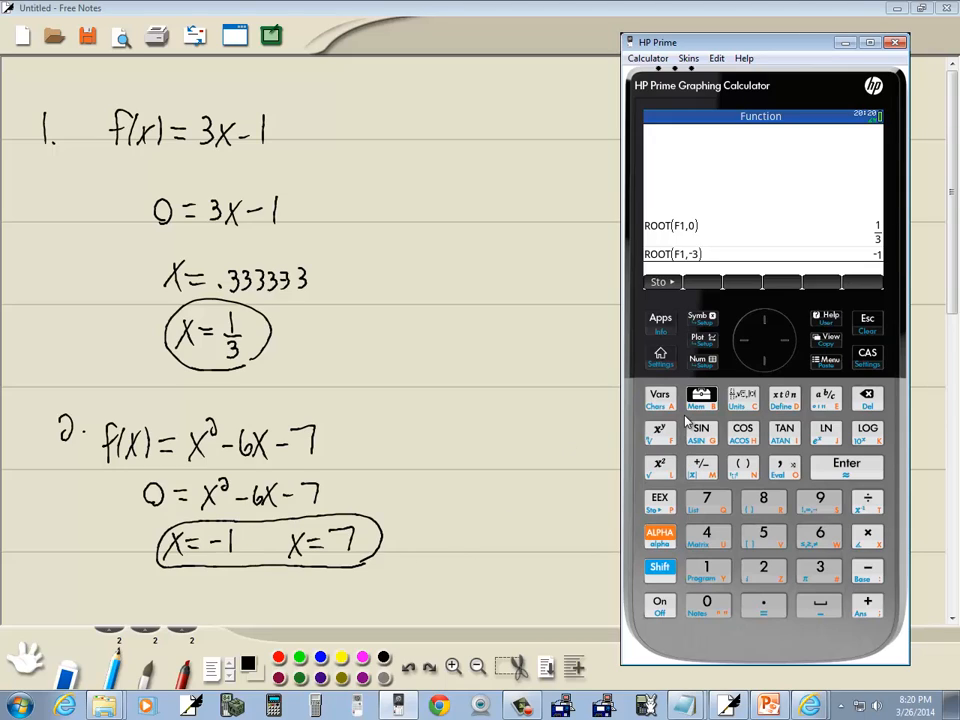
pyautogui.click(660, 322)
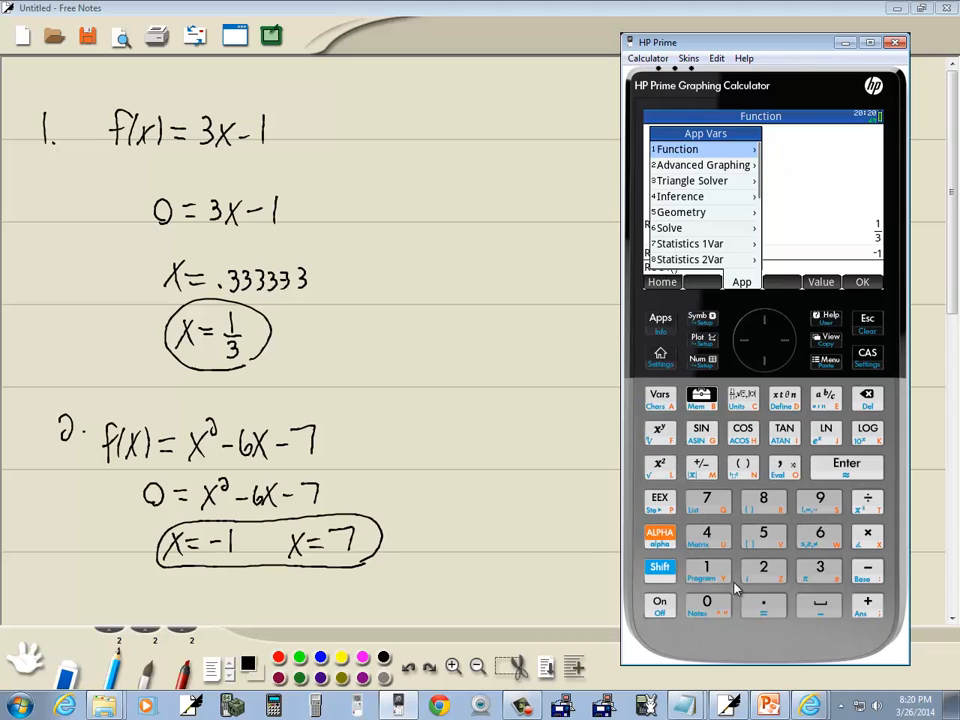
pyautogui.click(700, 148)
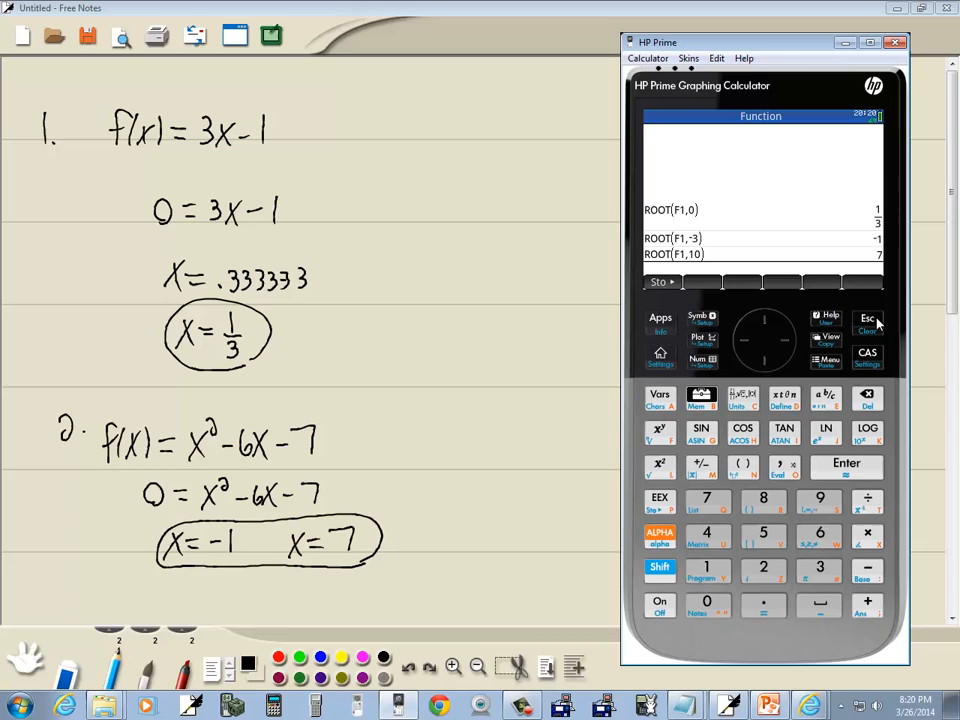
pyautogui.moveTo(884, 302)
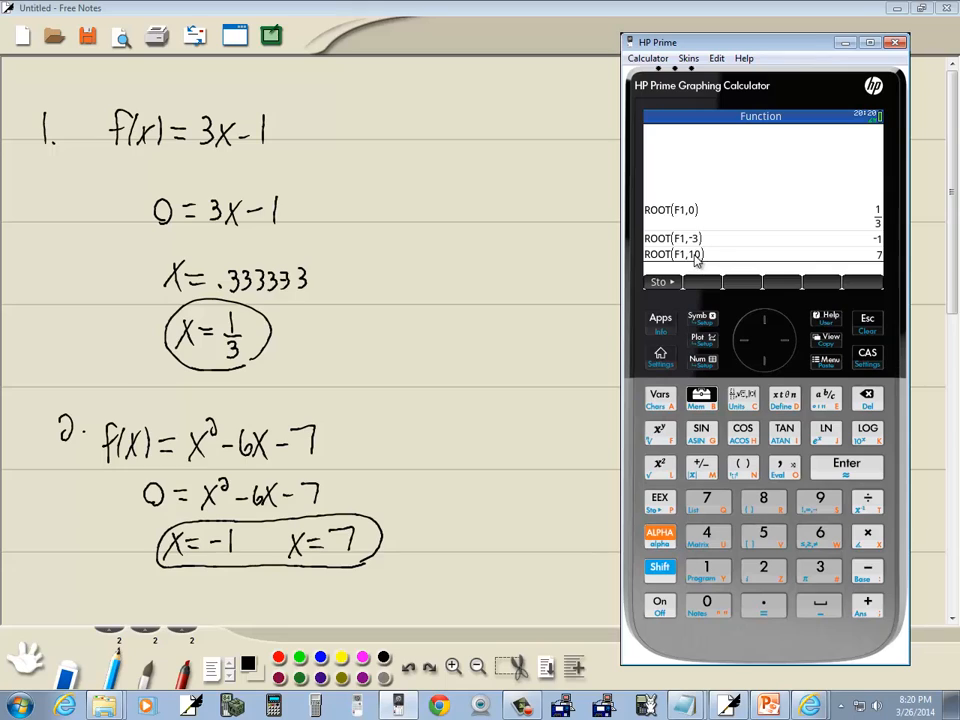
pyautogui.moveTo(712, 252)
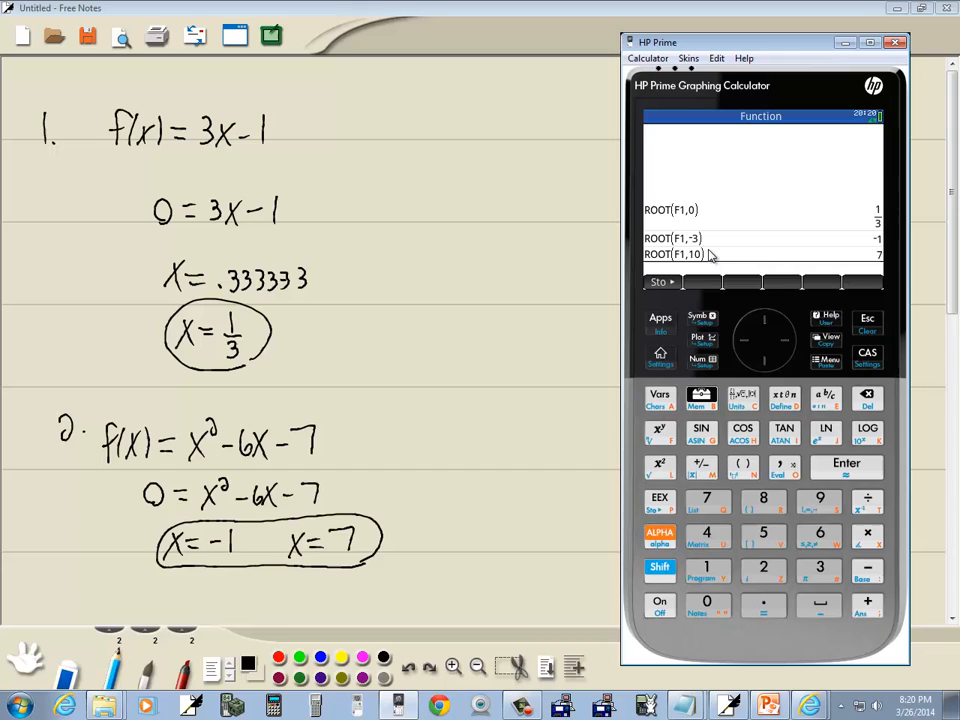
pyautogui.moveTo(784, 248)
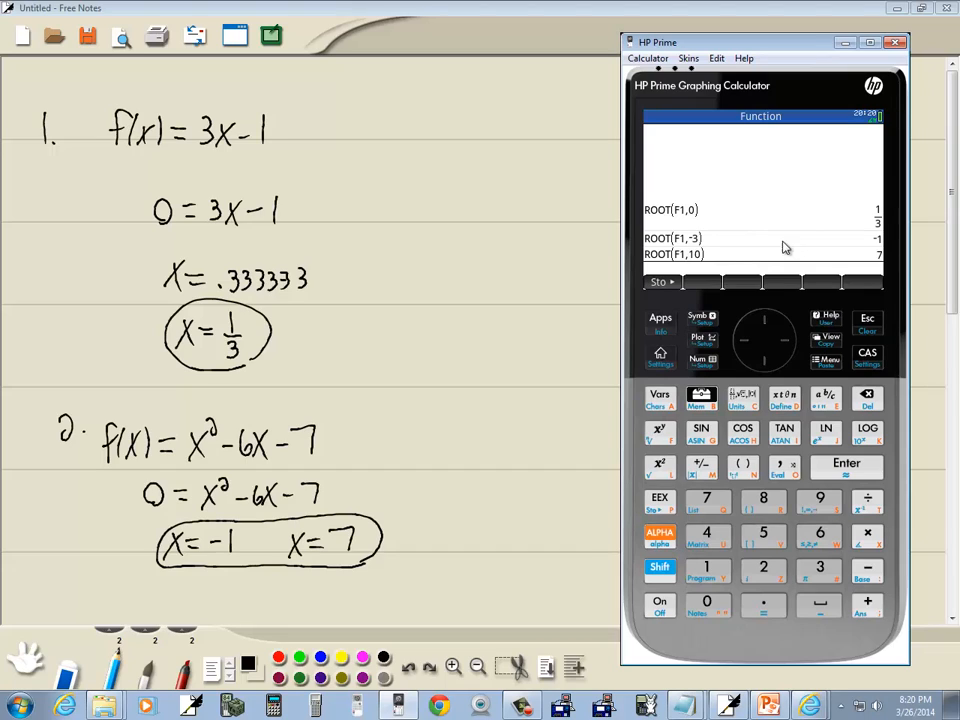
pyautogui.moveTo(704, 252)
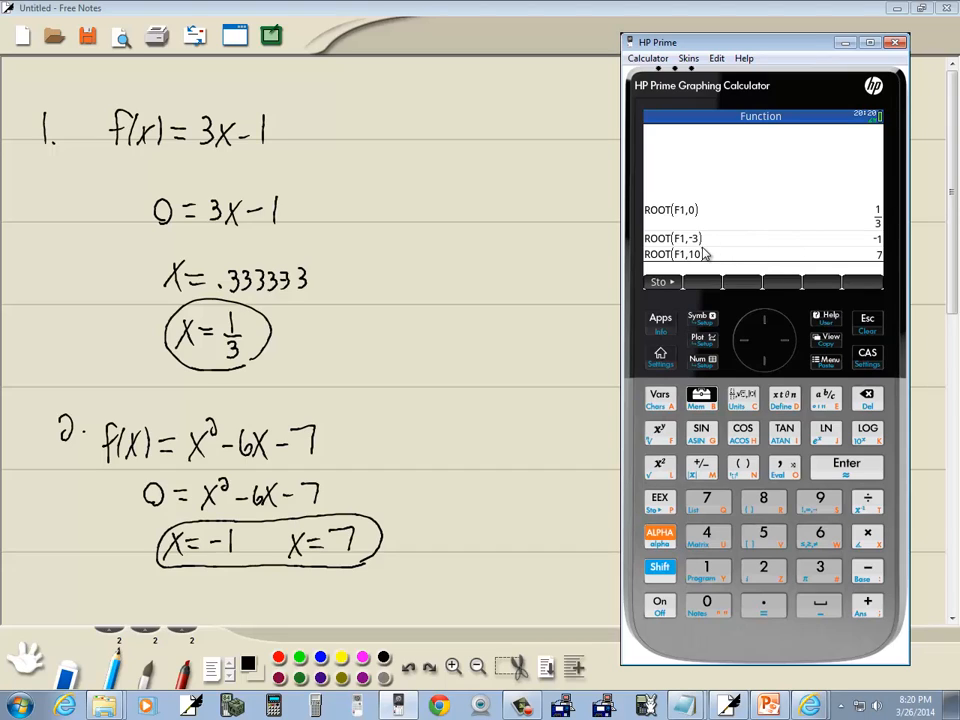
pyautogui.moveTo(864, 244)
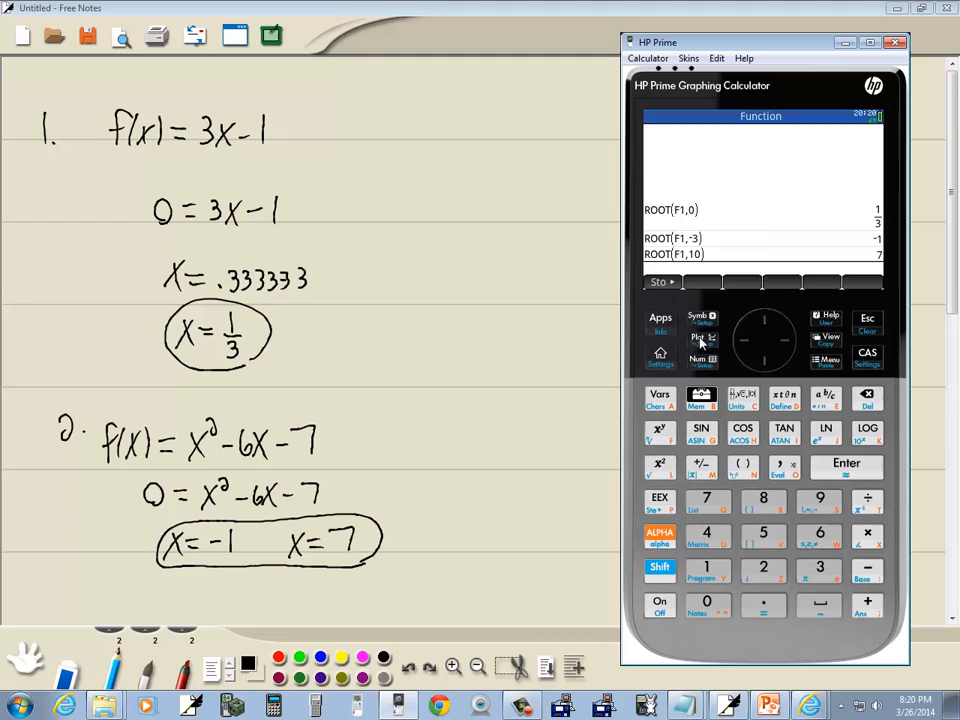
# View the graph of F1 with the trace point at X: 7
pyautogui.click(700, 340)
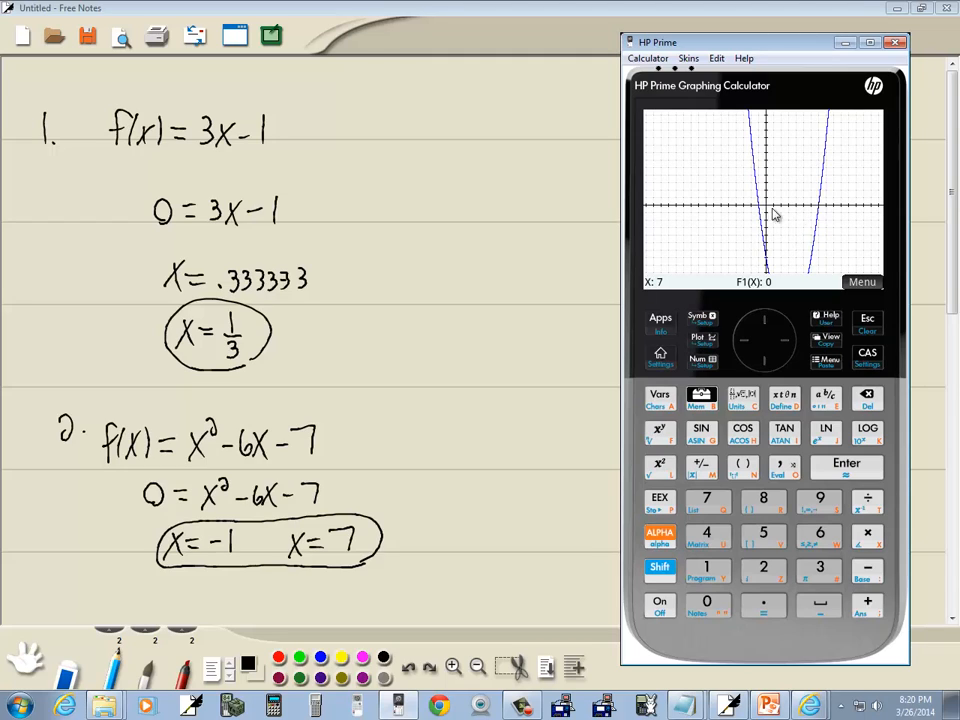
pyautogui.moveTo(822, 216)
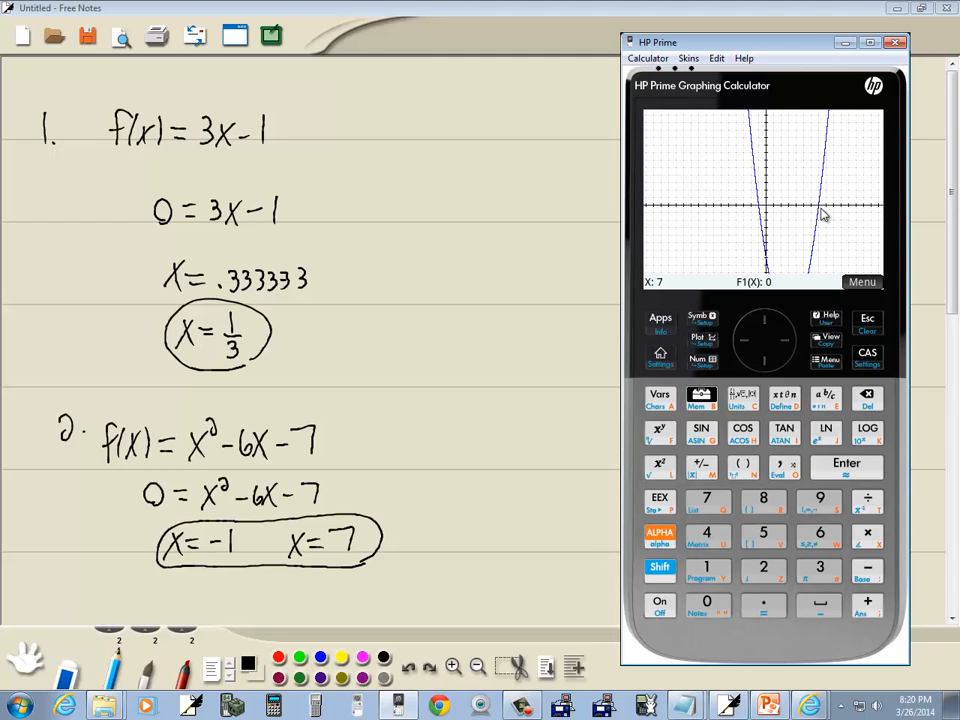
pyautogui.moveTo(796, 336)
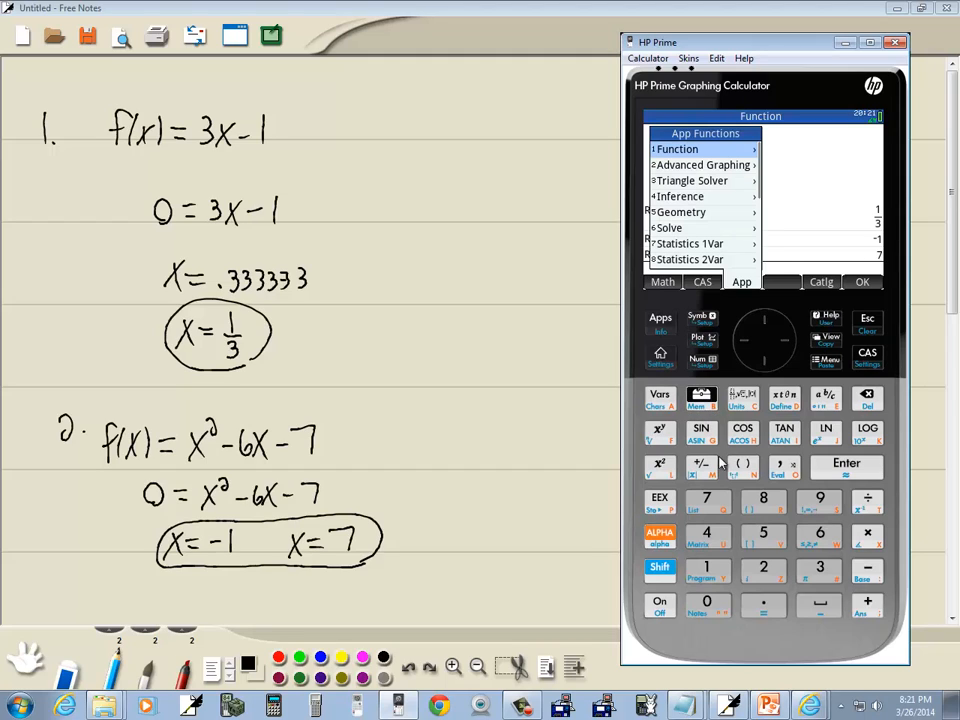
# Evaluate ROOT(F1,-500) on the Home screen, returning −1
pyautogui.click(698, 148)
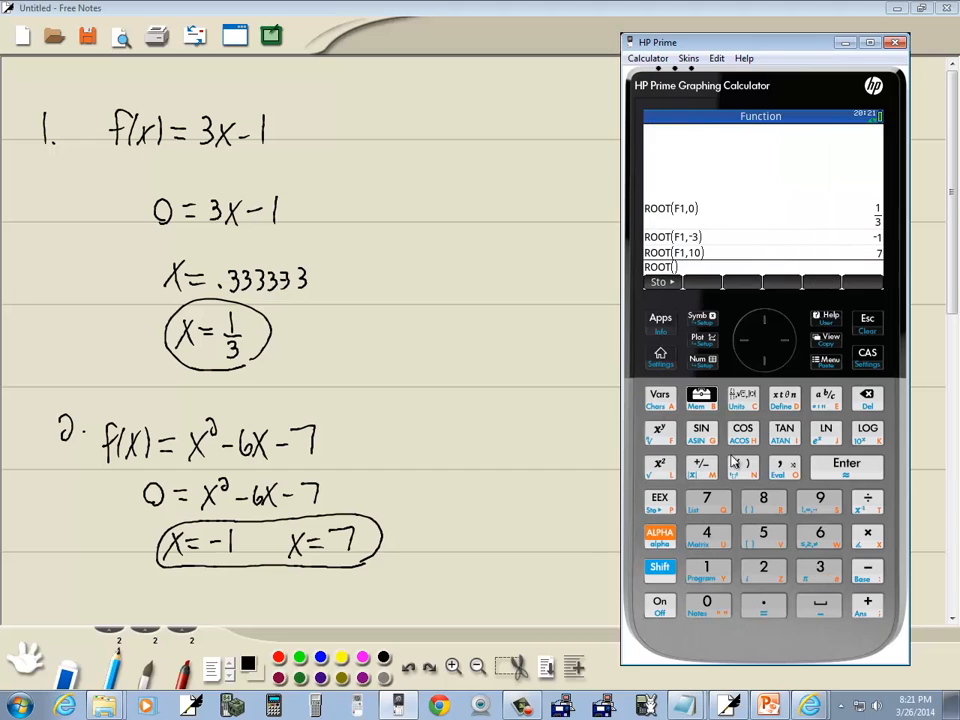
pyautogui.click(660, 398)
pyautogui.write('F1,-')
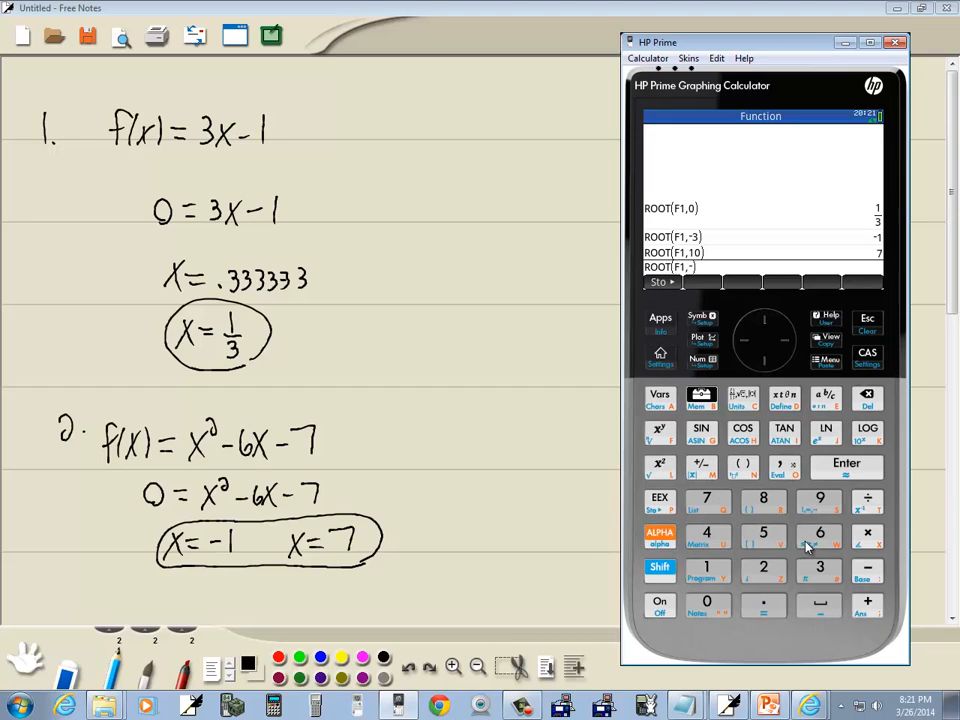
pyautogui.click(708, 602)
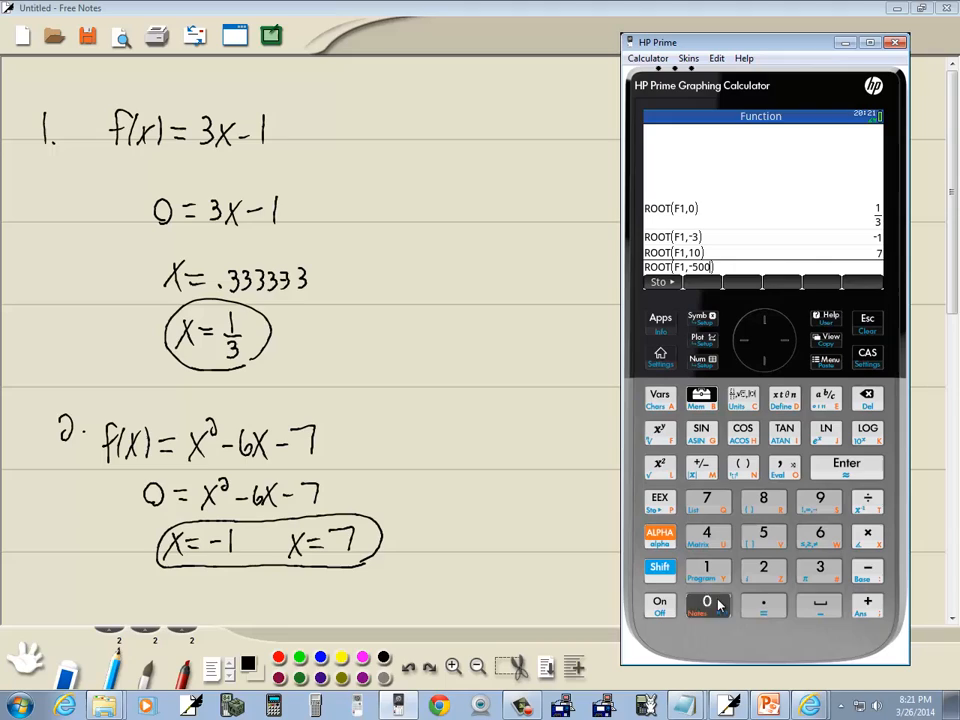
pyautogui.click(846, 464)
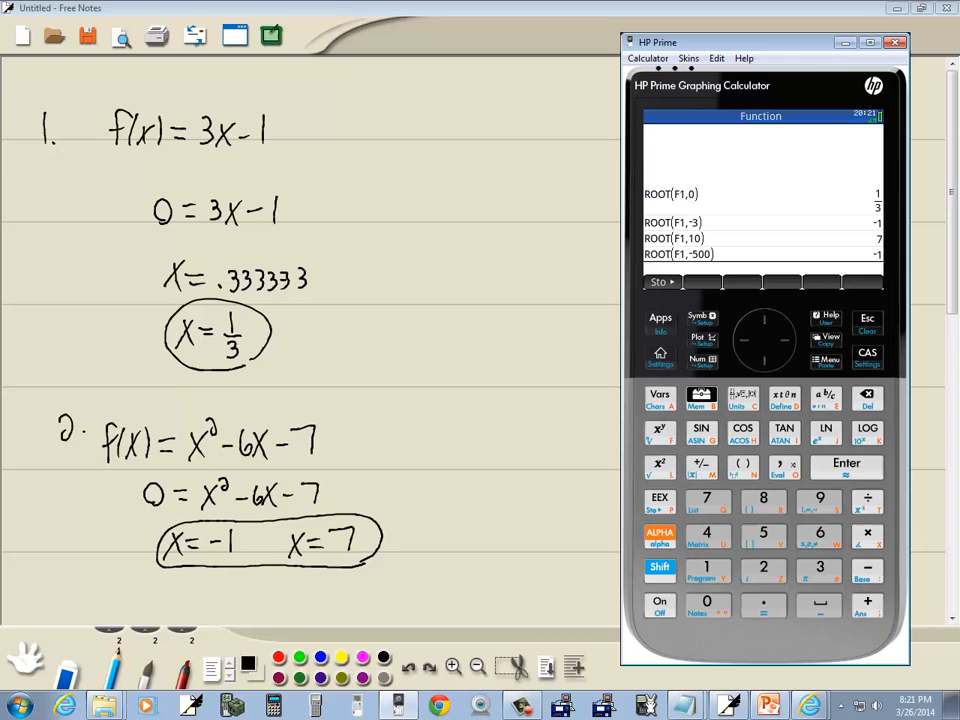
pyautogui.moveTo(844, 248)
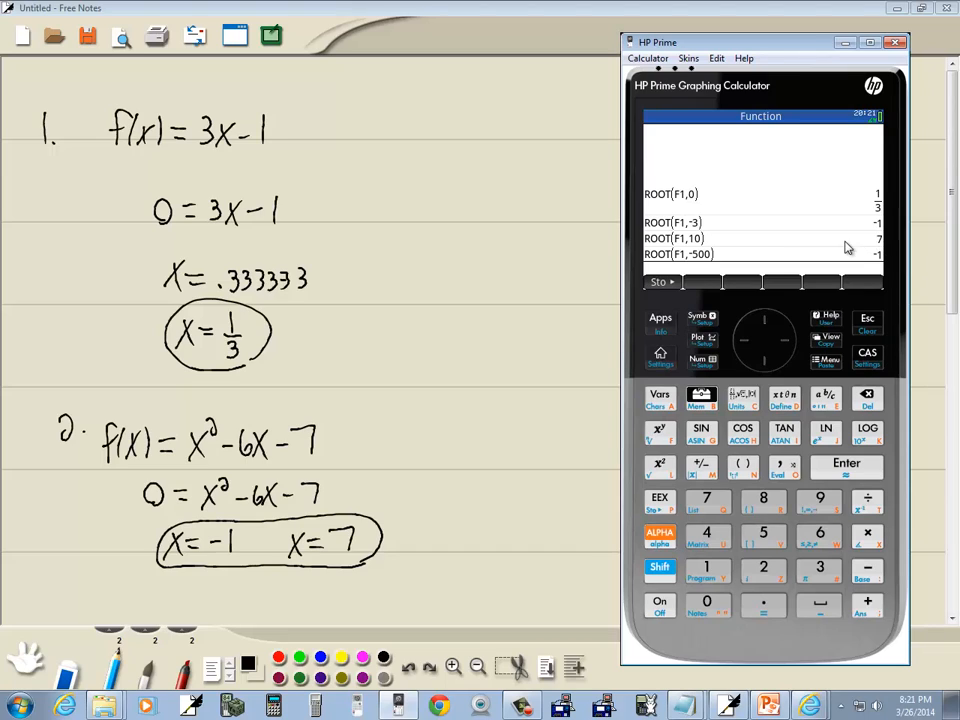
pyautogui.moveTo(826, 244)
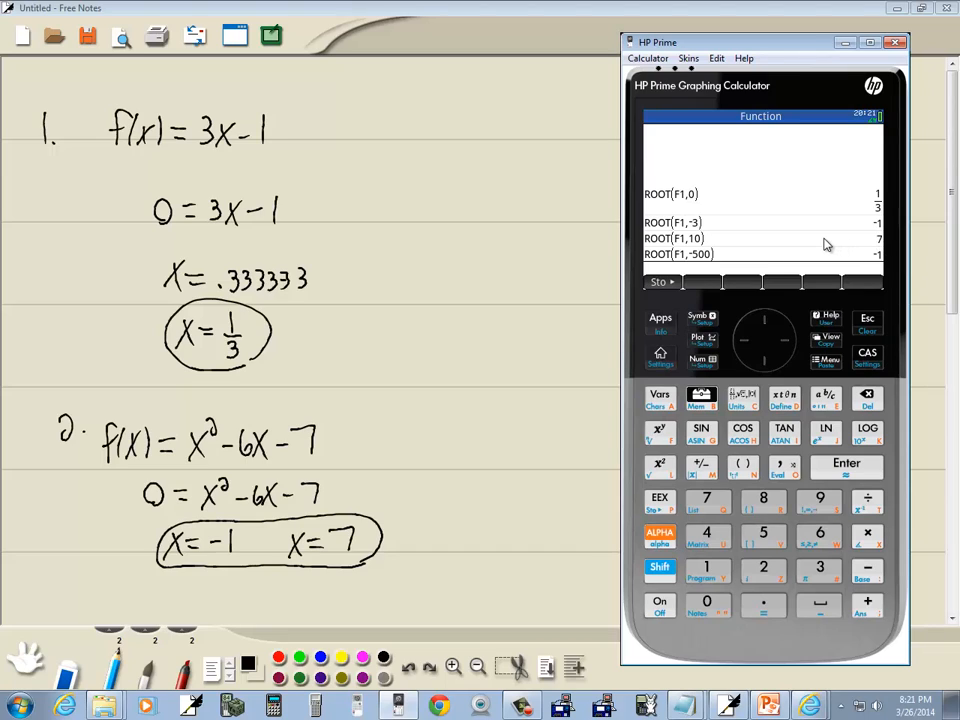
pyautogui.moveTo(888, 244)
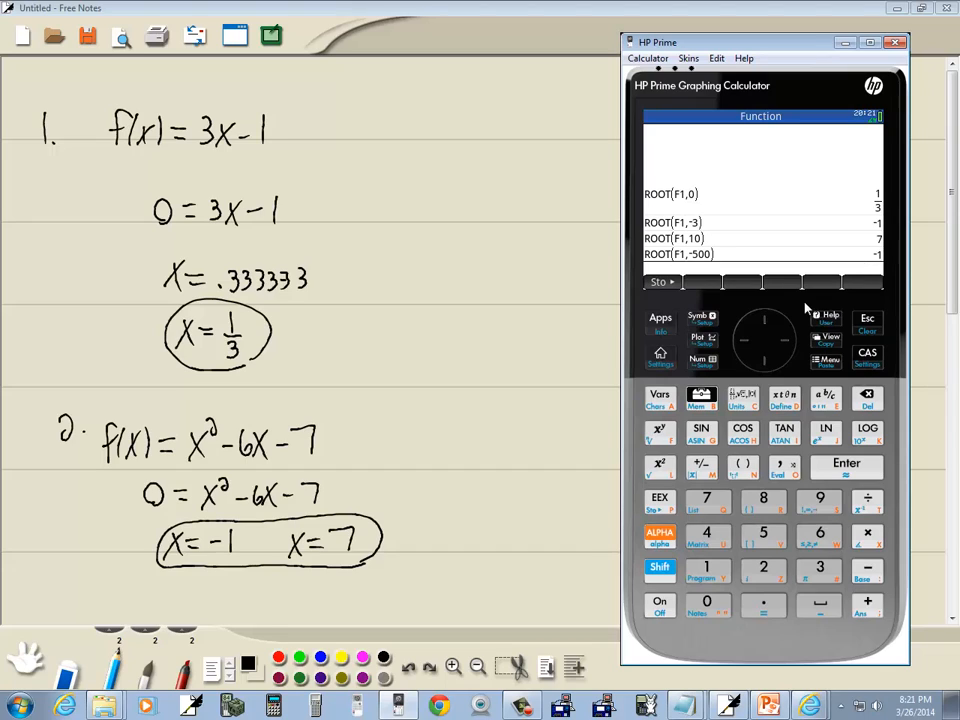
pyautogui.moveTo(820, 316)
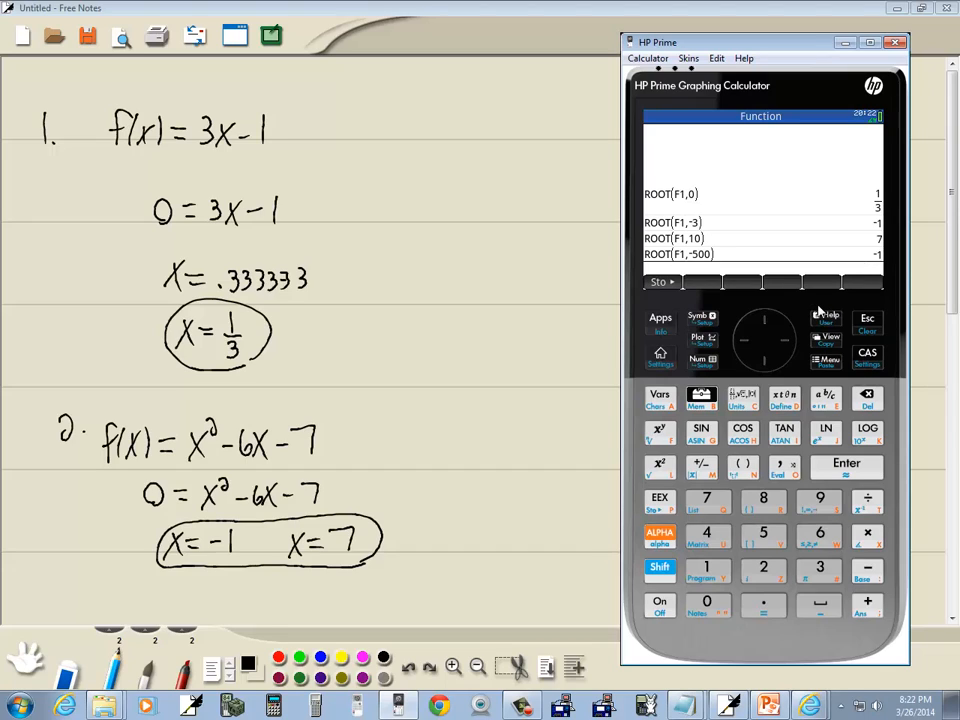
pyautogui.moveTo(800, 308)
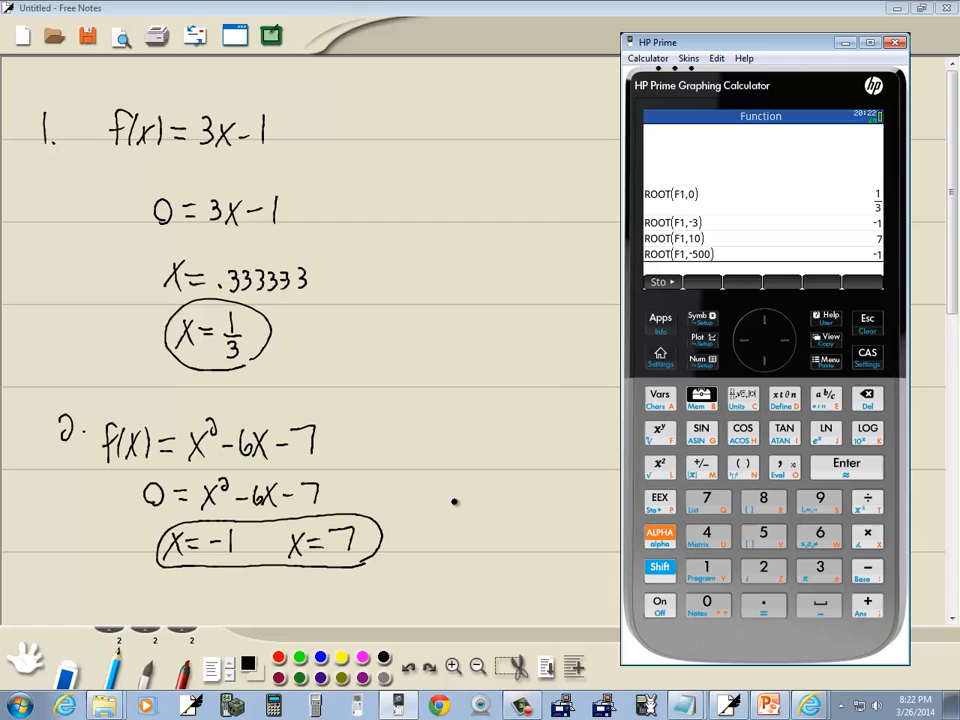
pyautogui.moveTo(524, 318)
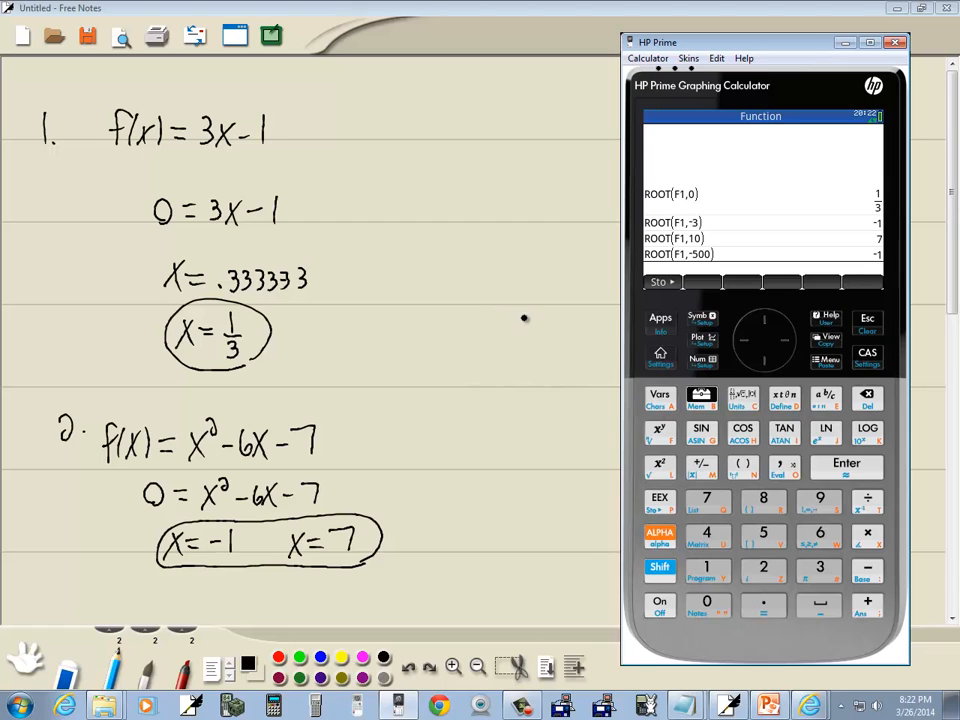